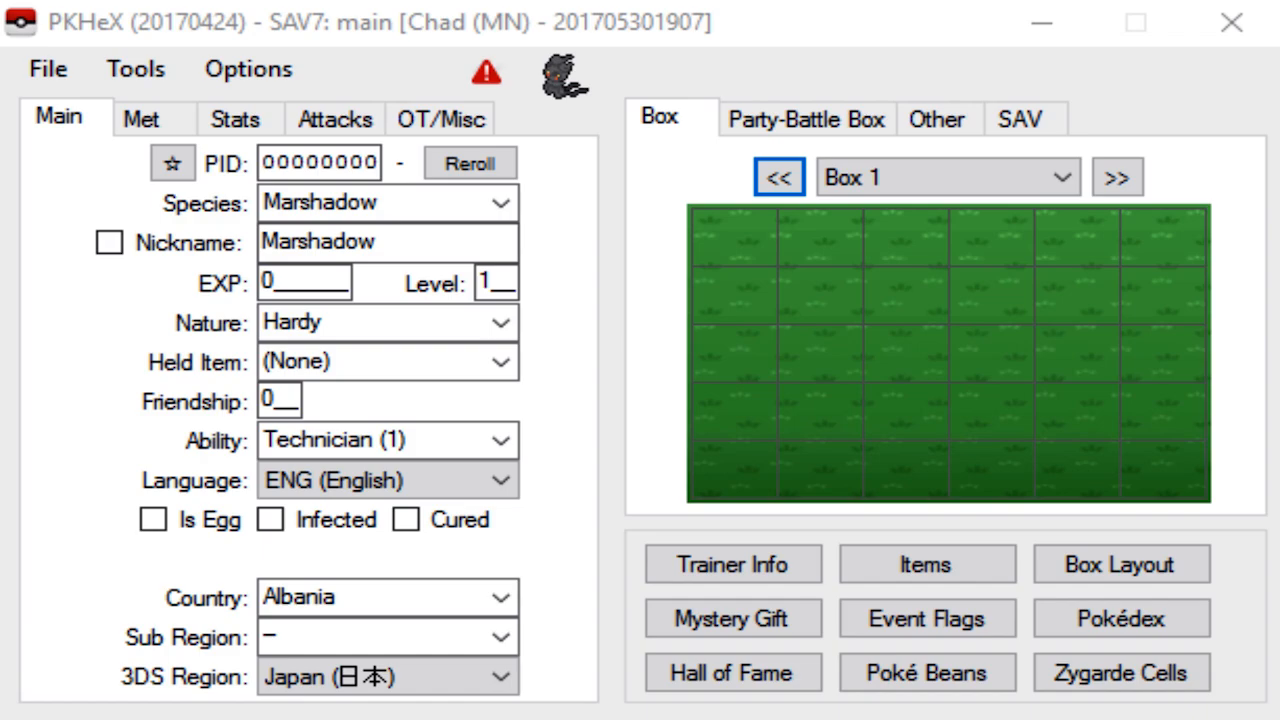
{"action": "mouse_move", "coordinate": [92, 288]}
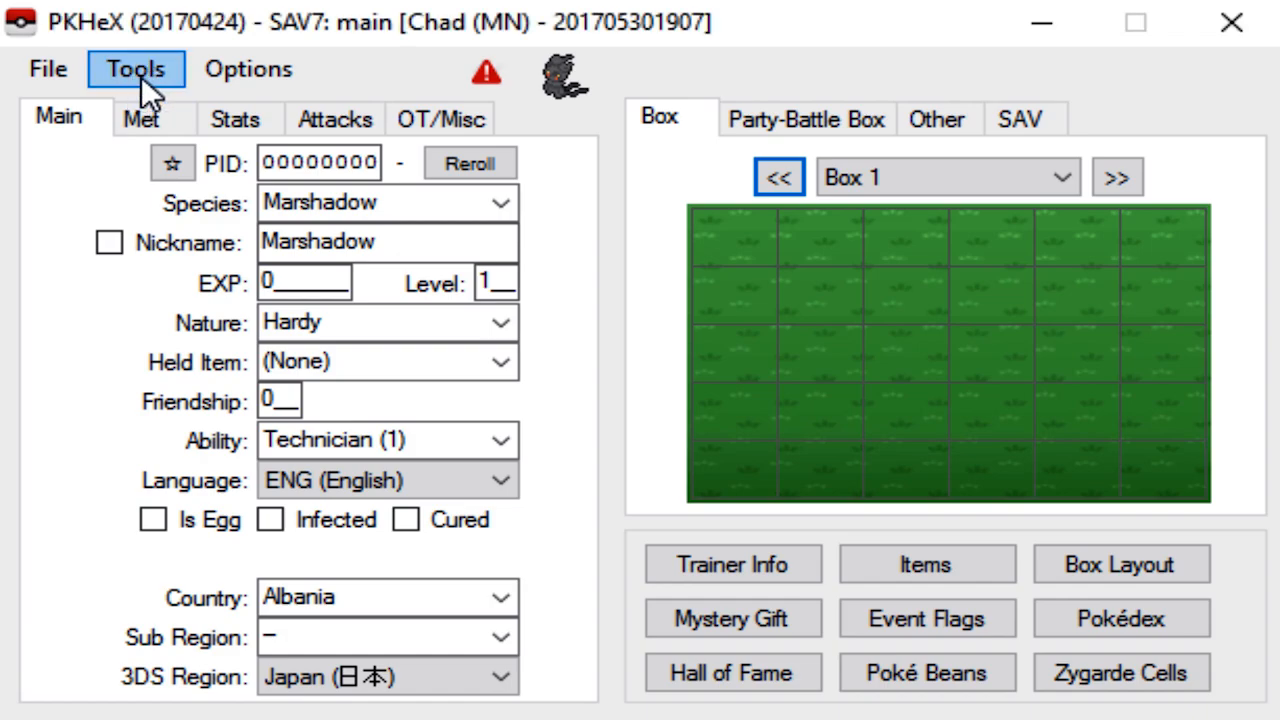
- Bring up the Tools > Database of 2,196 event Pokémon and scroll through the results toward the Species filter
{"action": "left_click", "coordinate": [136, 68]}
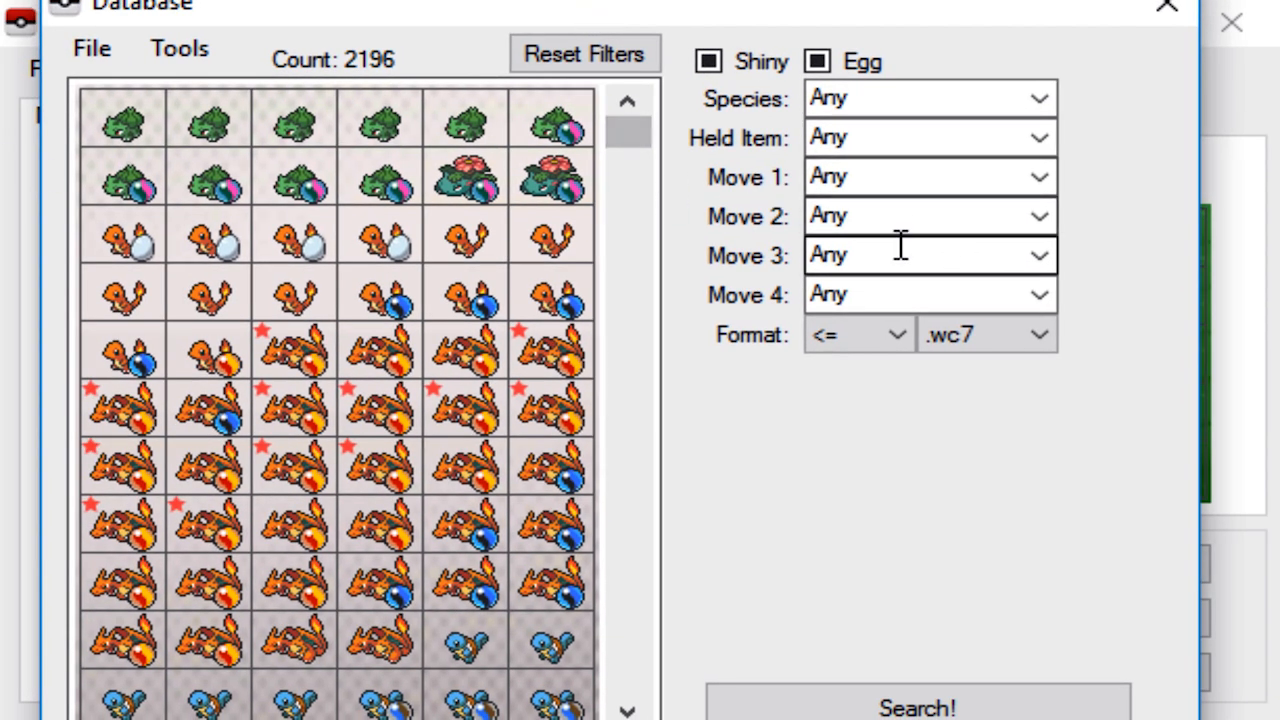
{"action": "mouse_move", "coordinate": [268, 576]}
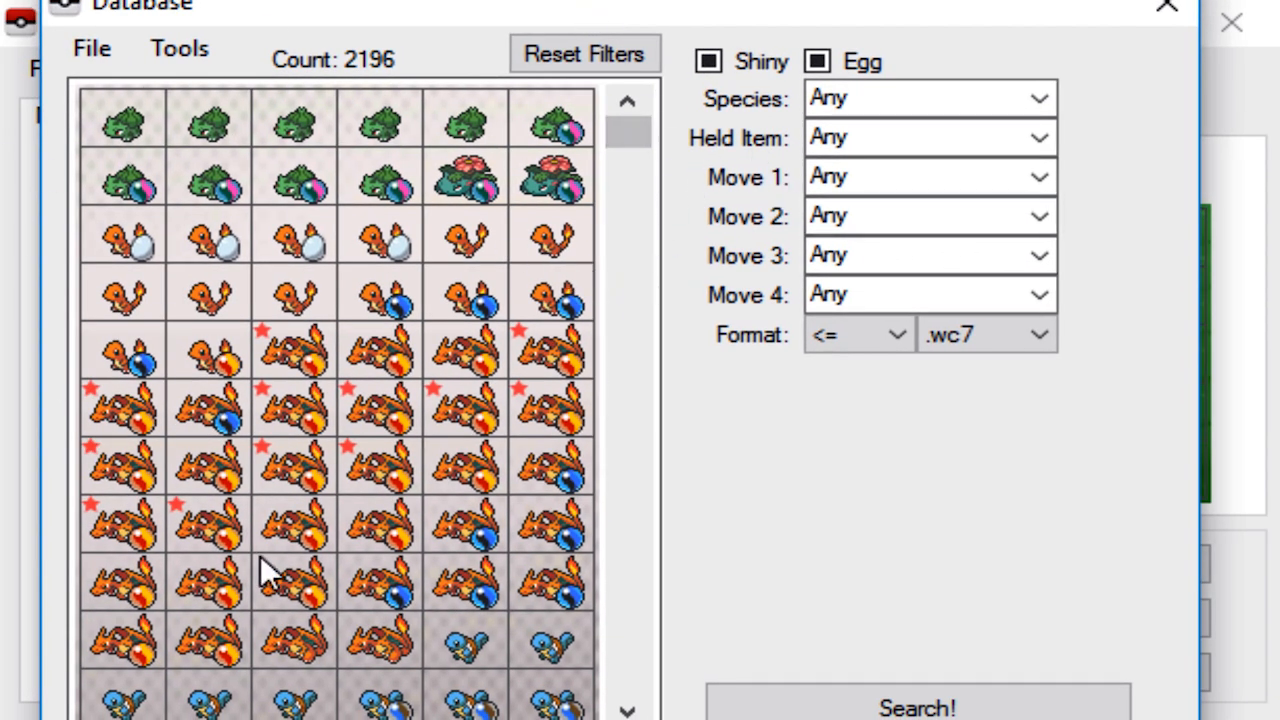
{"action": "scroll", "scroll_direction": "down", "scroll_amount": 3}
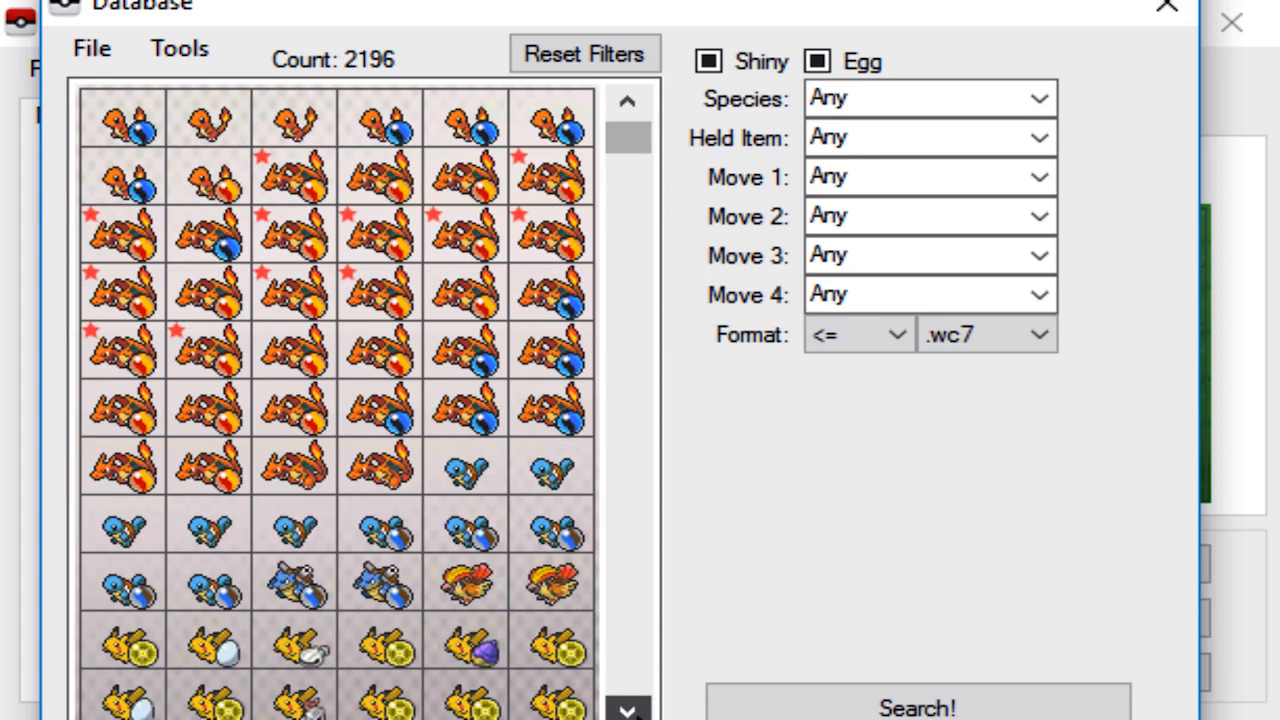
{"action": "scroll", "scroll_direction": "down", "scroll_amount": 3}
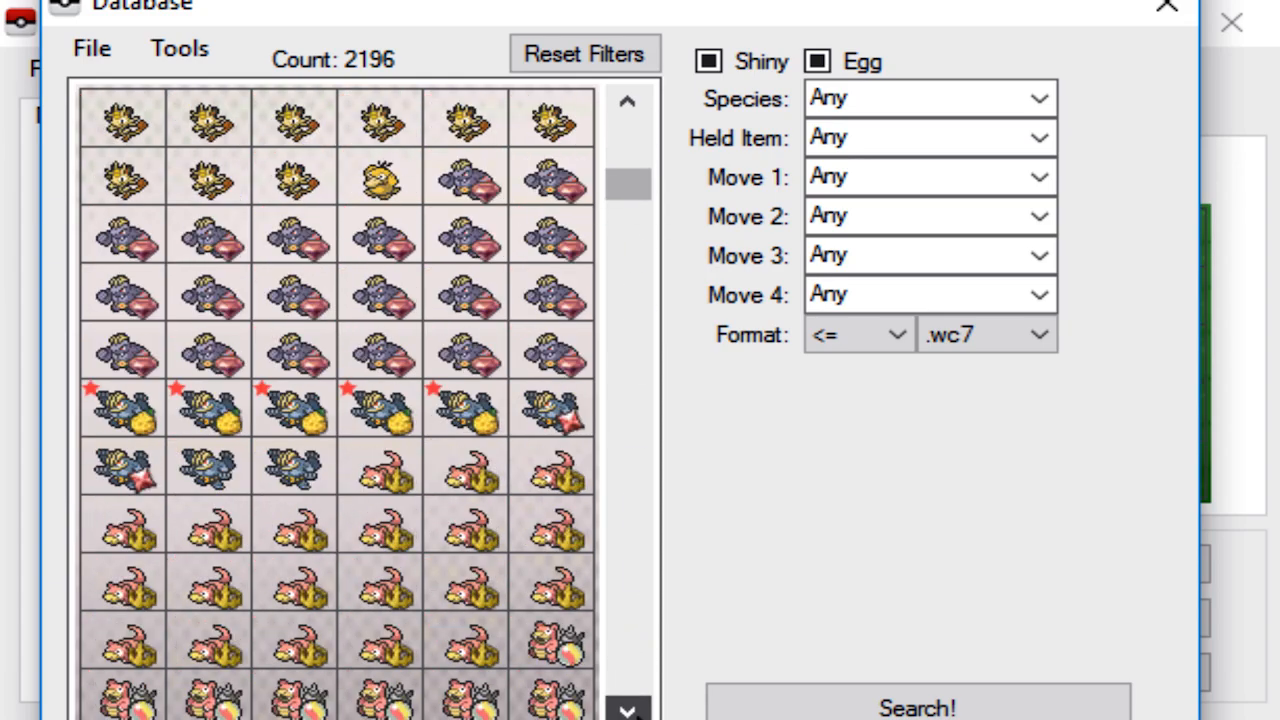
{"action": "left_click", "coordinate": [916, 98]}
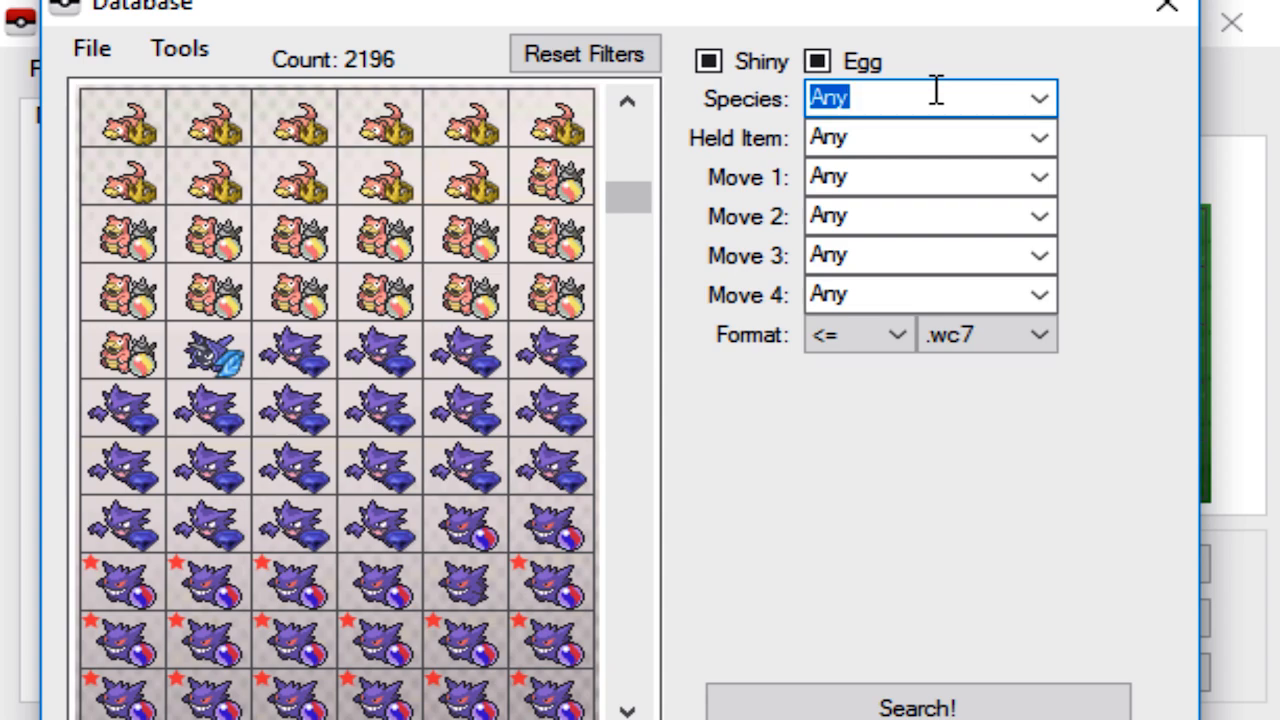
- Filter the database by species Entei to 8 results and load the first level-30 Entei into the editor
{"action": "type", "text": "entei"}
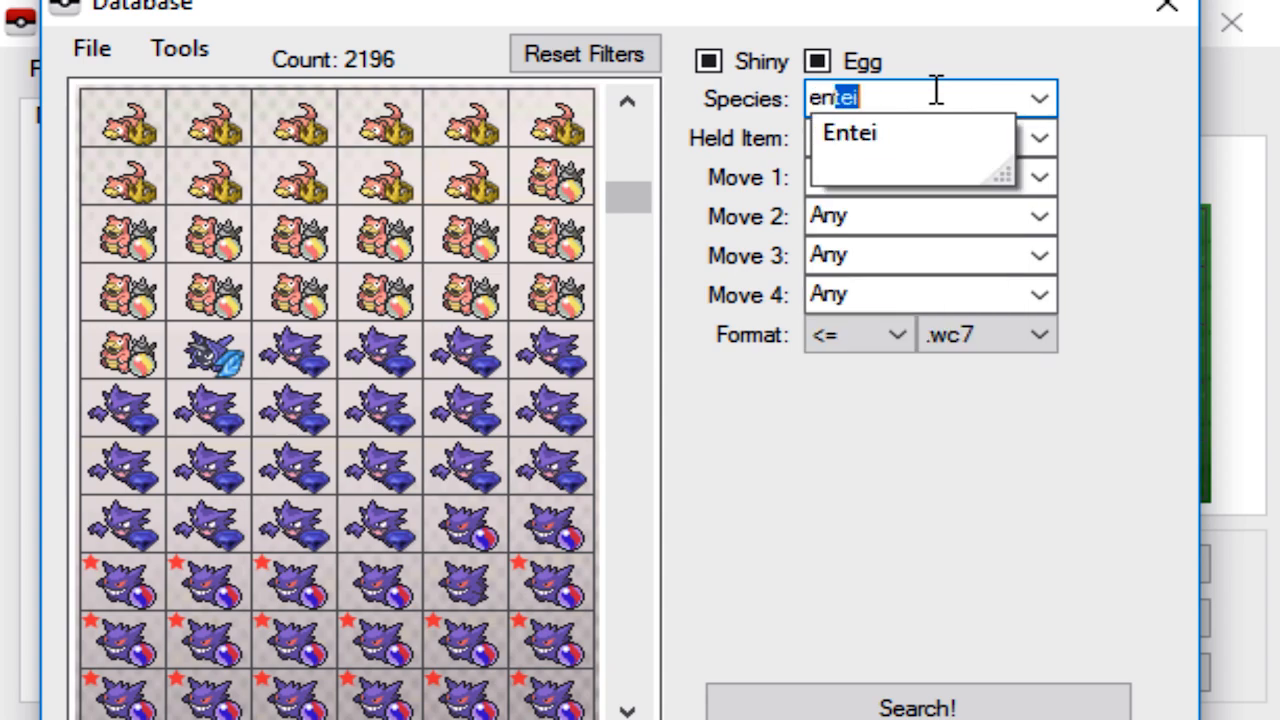
{"action": "left_click", "coordinate": [848, 132]}
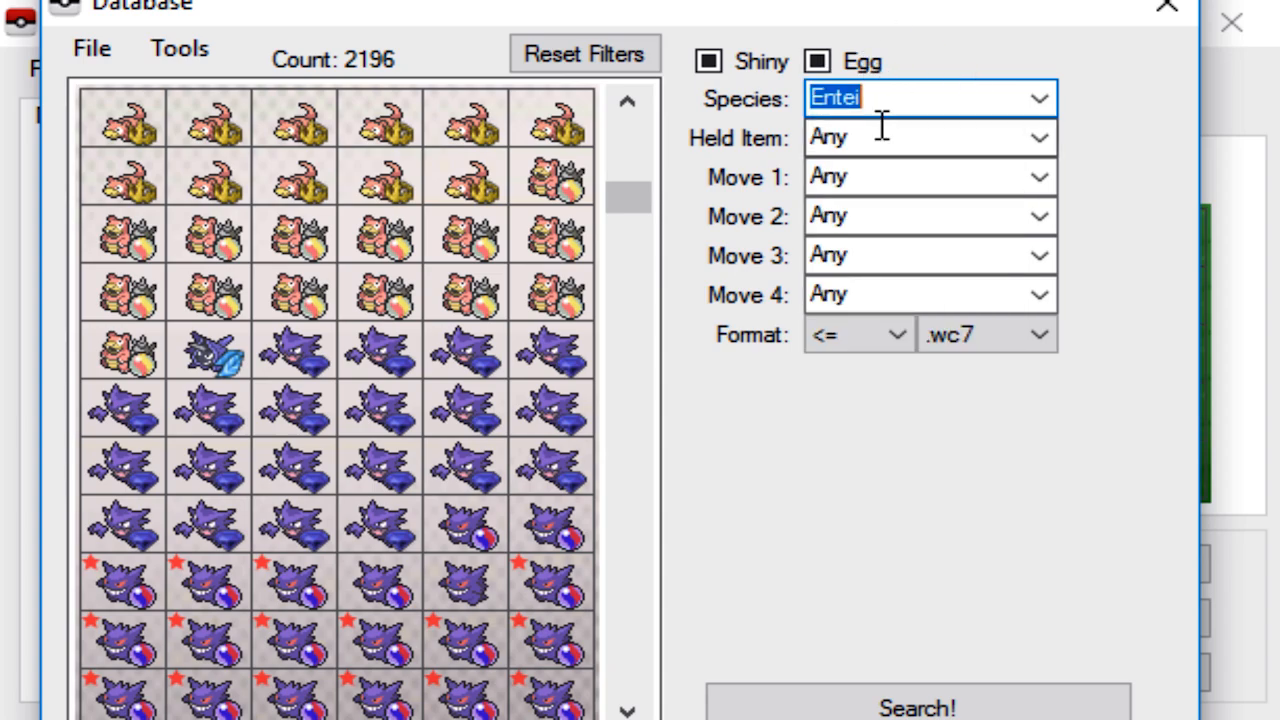
{"action": "left_click", "coordinate": [916, 706]}
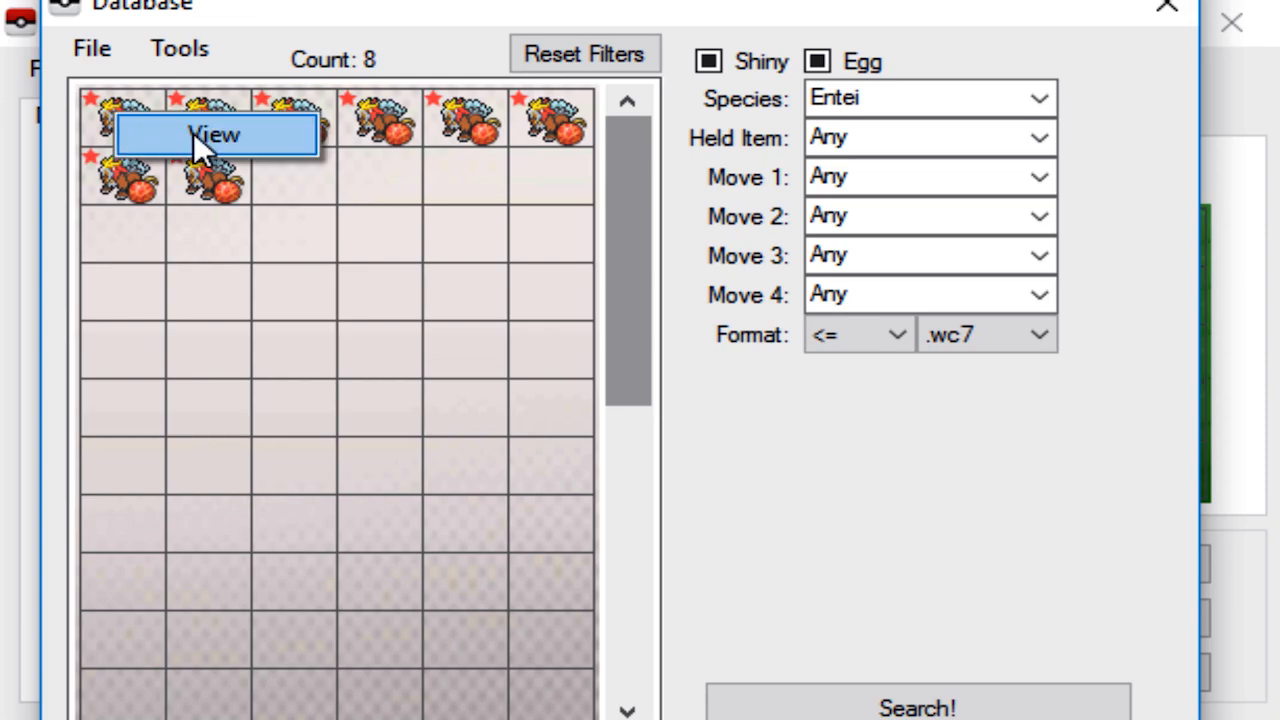
{"action": "left_click", "coordinate": [214, 136]}
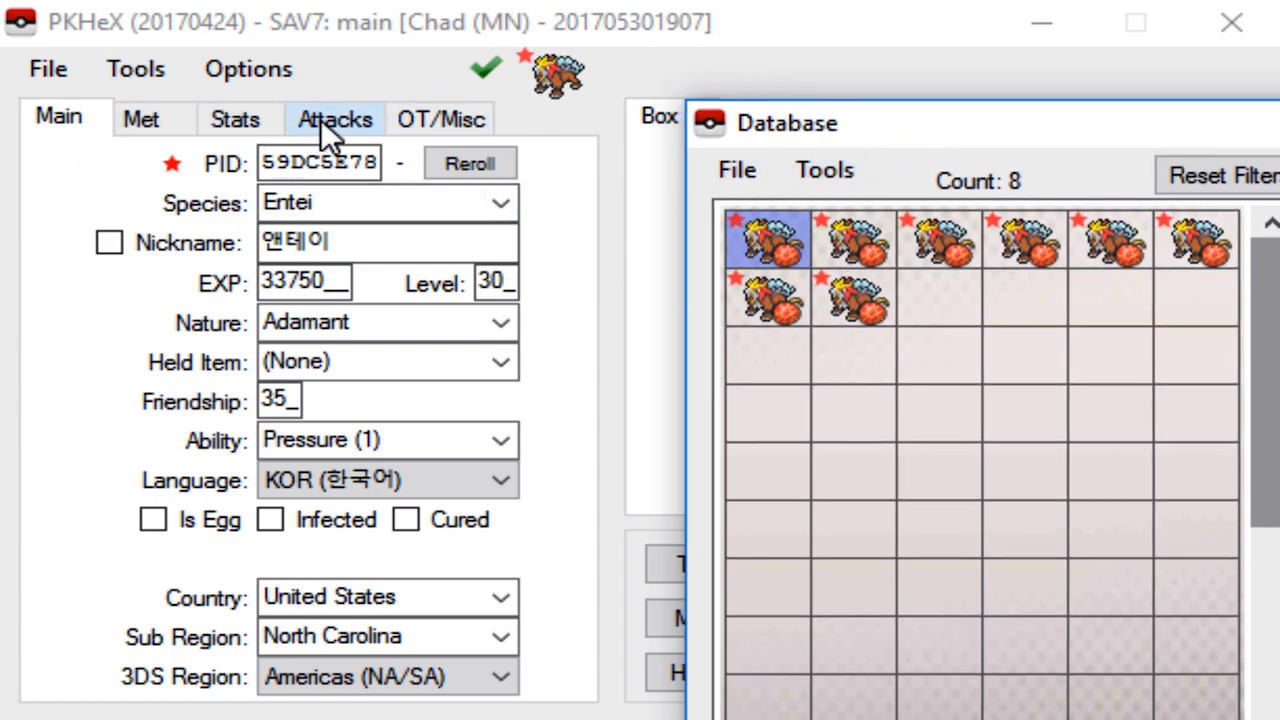
- Check the loaded Entei's moves on the Attacks view before choosing a different Entei entry
{"action": "left_click", "coordinate": [336, 118]}
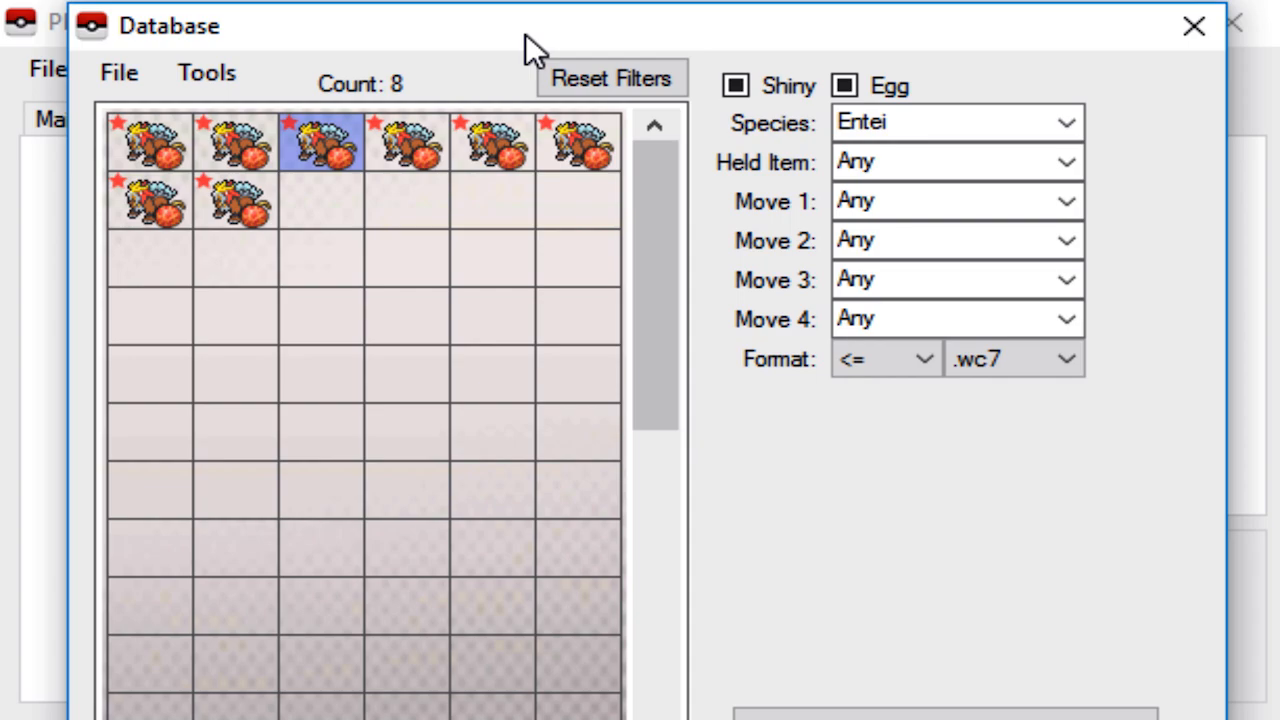
- Return to the German Entei's main details and set its level to 100 (EXP 1250000)
{"action": "left_click", "coordinate": [1192, 26]}
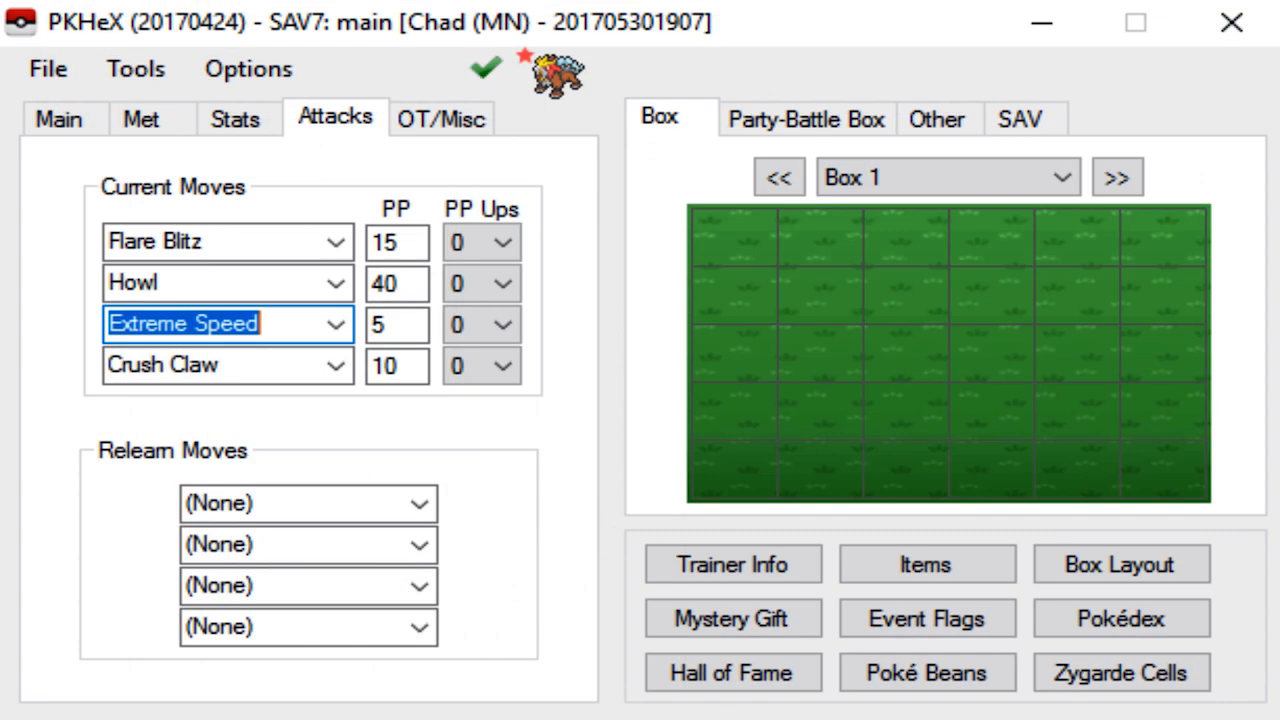
{"action": "left_click", "coordinate": [58, 118]}
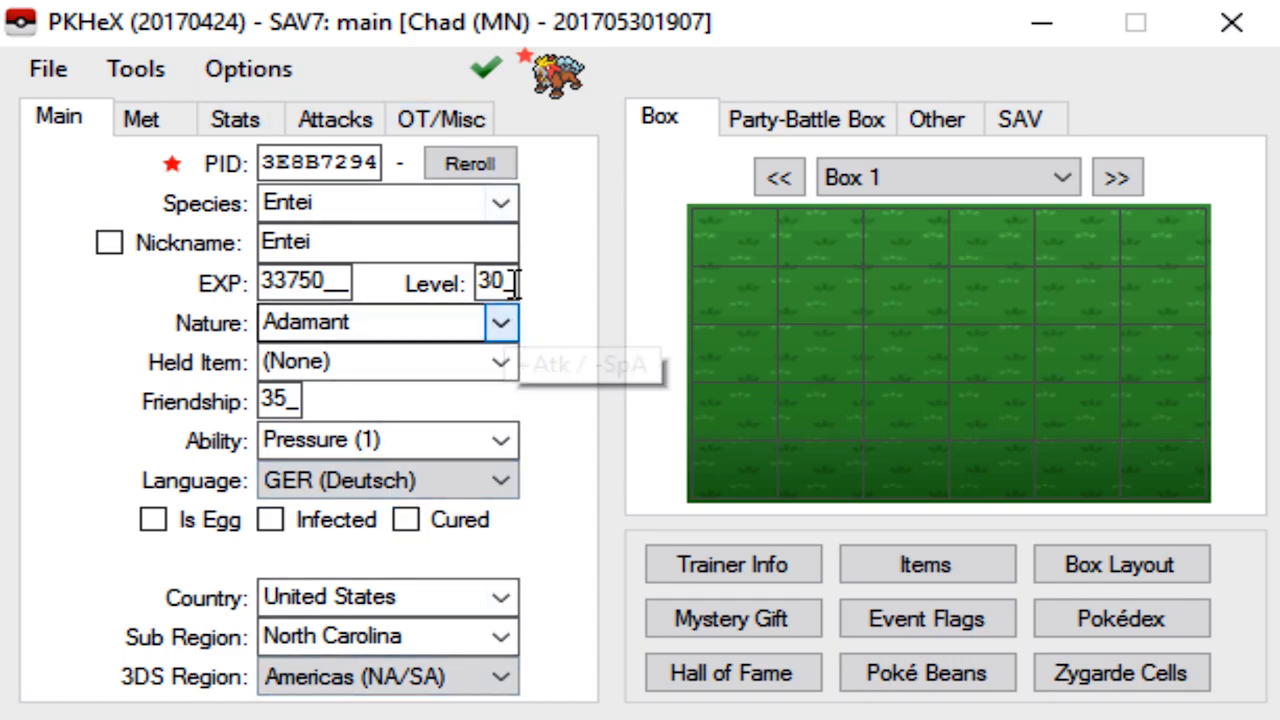
{"action": "type", "text": "50"}
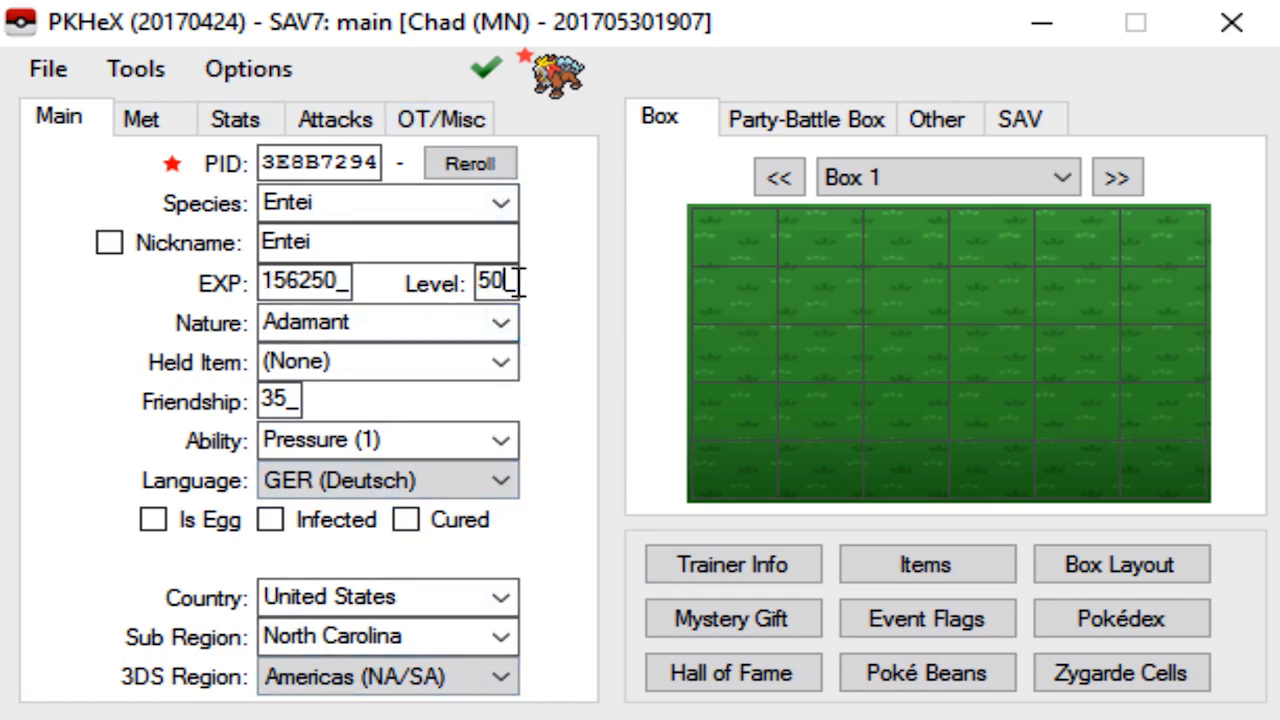
{"action": "type", "text": "100"}
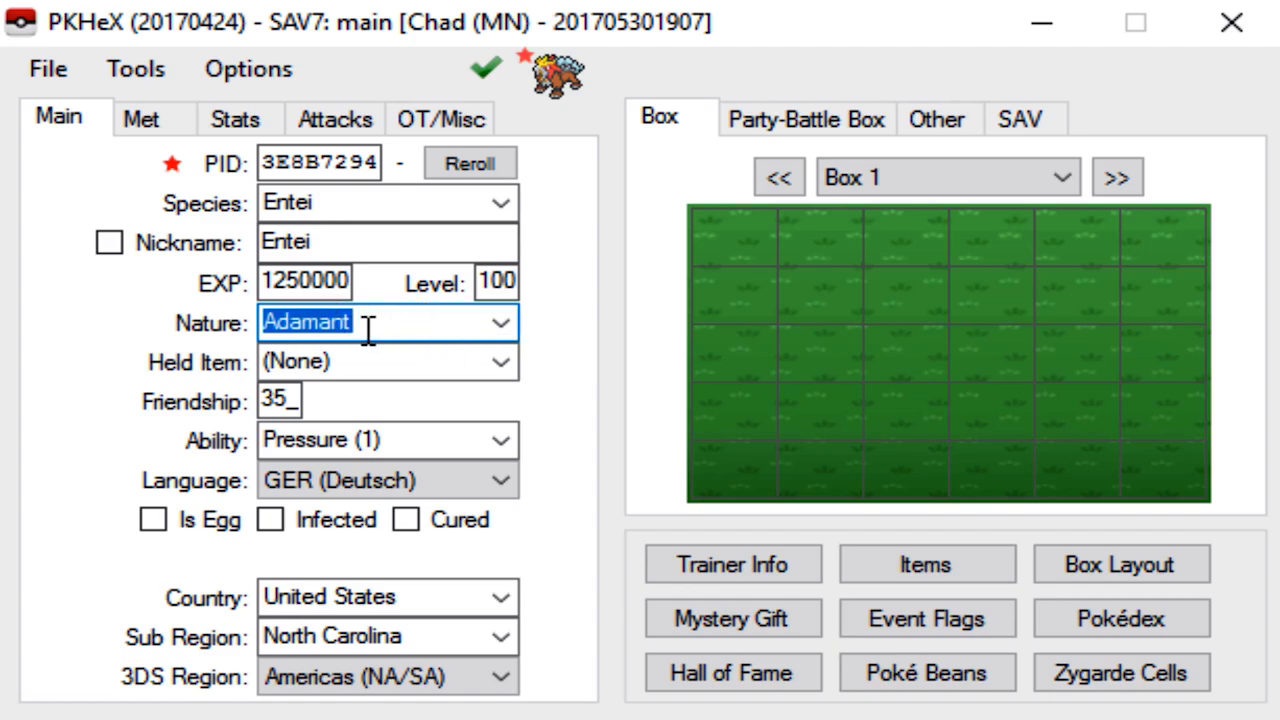
{"action": "mouse_move", "coordinate": [390, 324]}
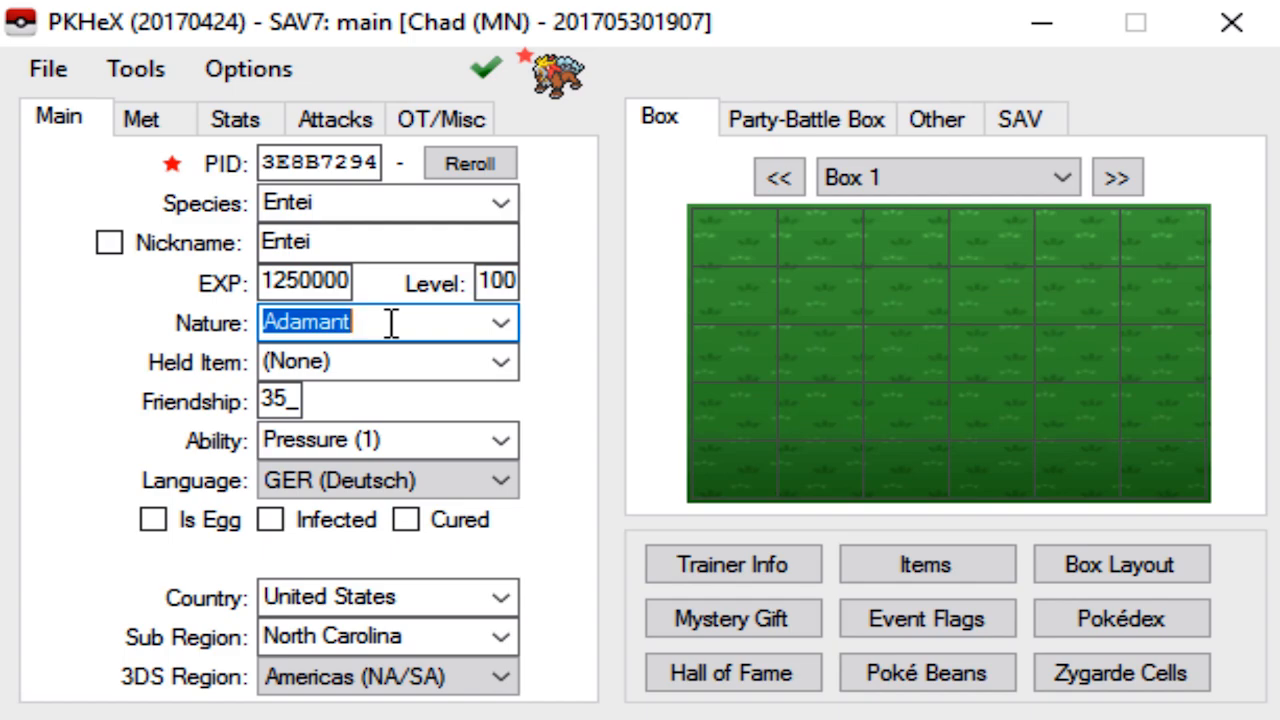
{"action": "mouse_move", "coordinate": [596, 330]}
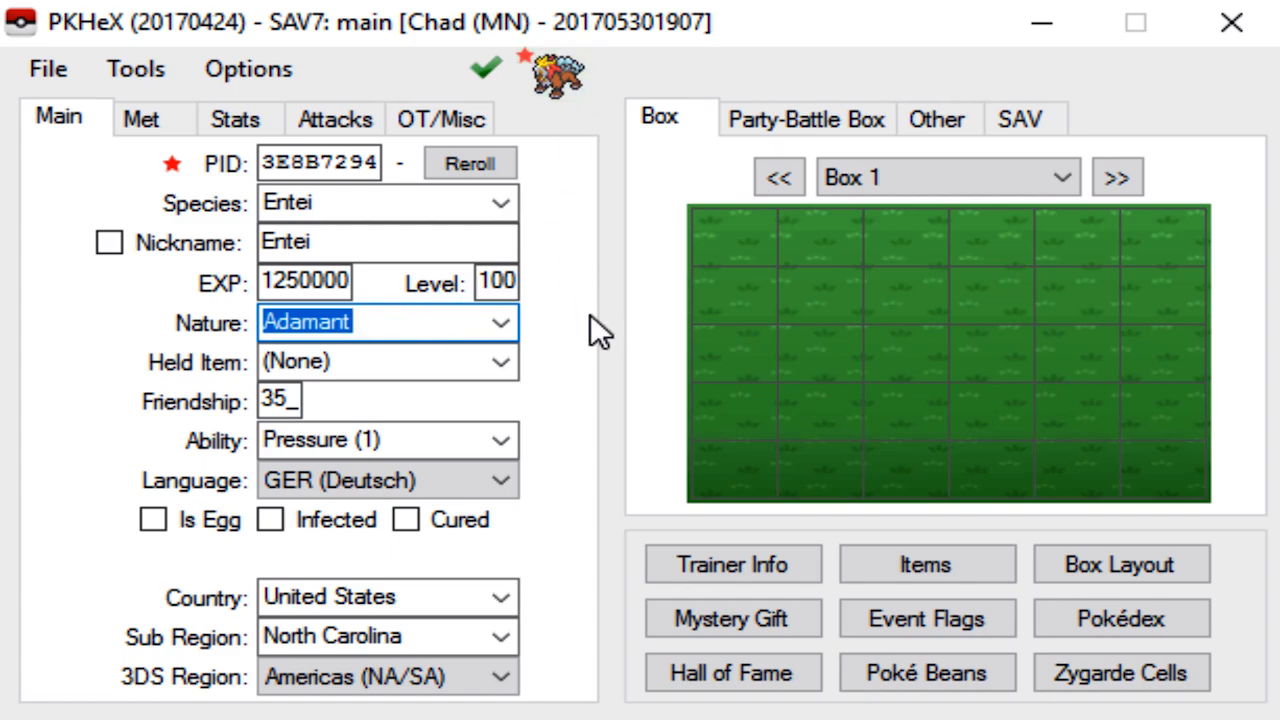
{"action": "mouse_move", "coordinate": [596, 336]}
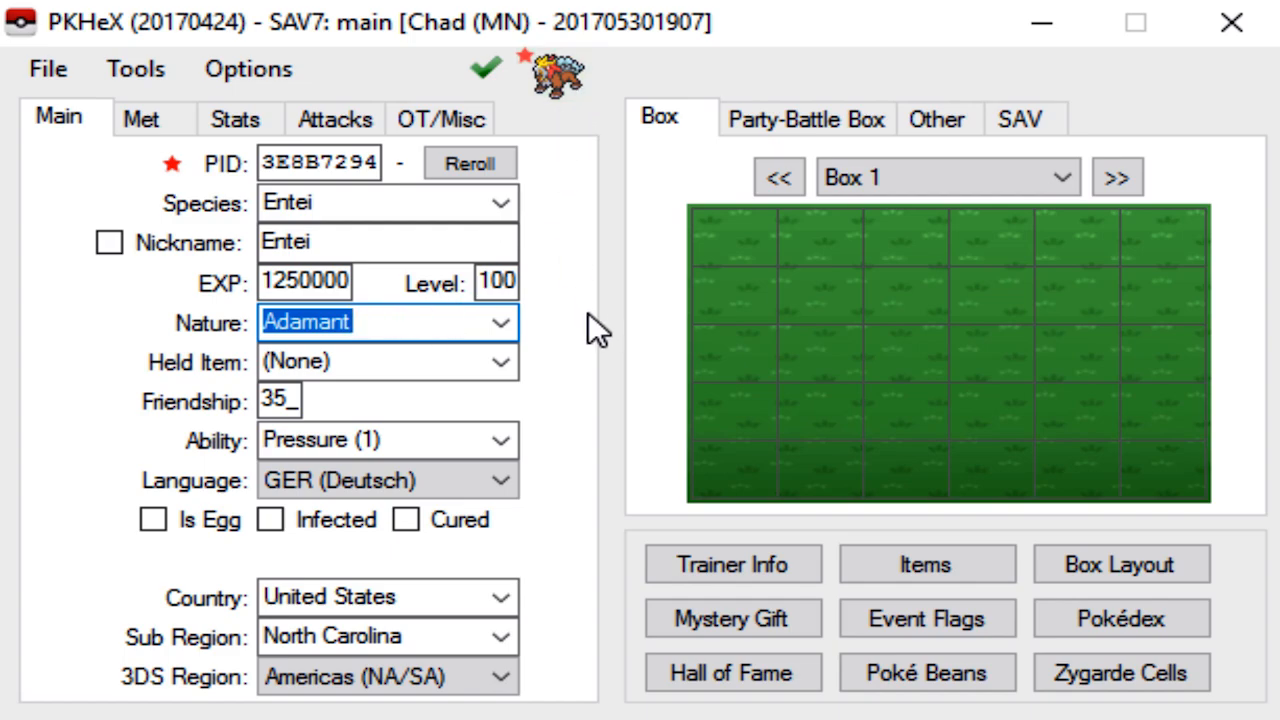
{"action": "mouse_move", "coordinate": [584, 320]}
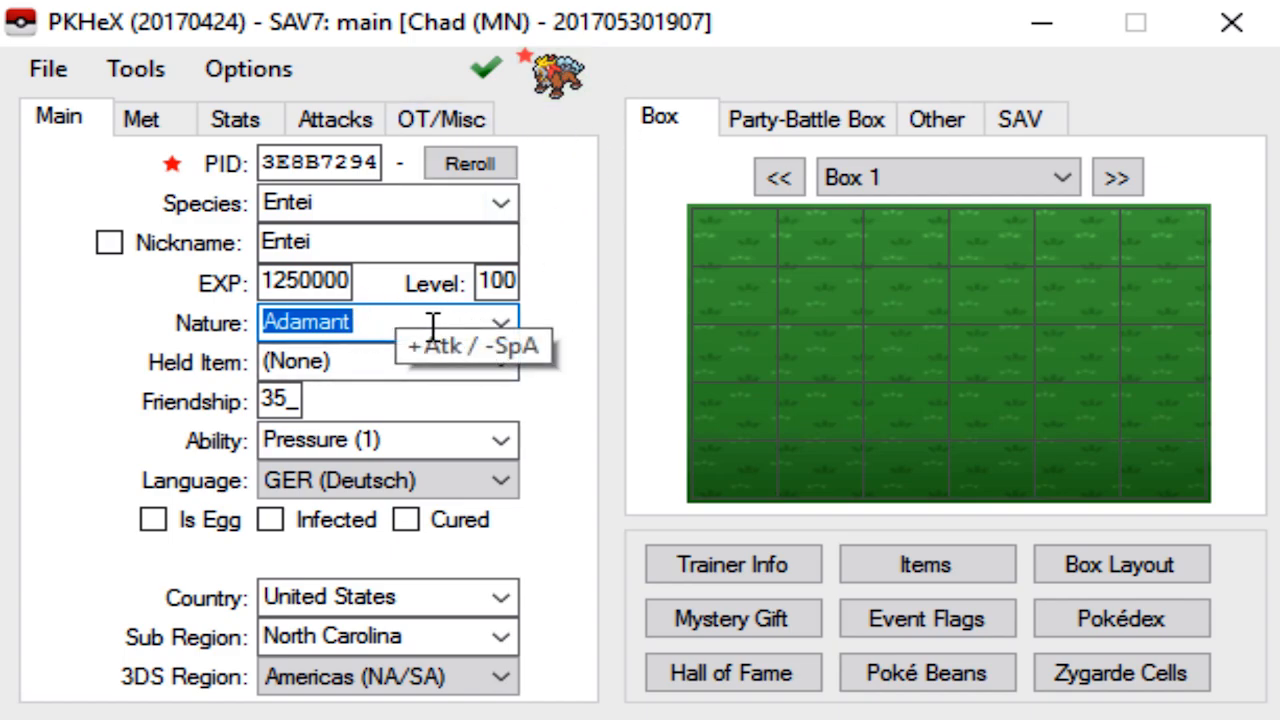
{"action": "mouse_move", "coordinate": [640, 110]}
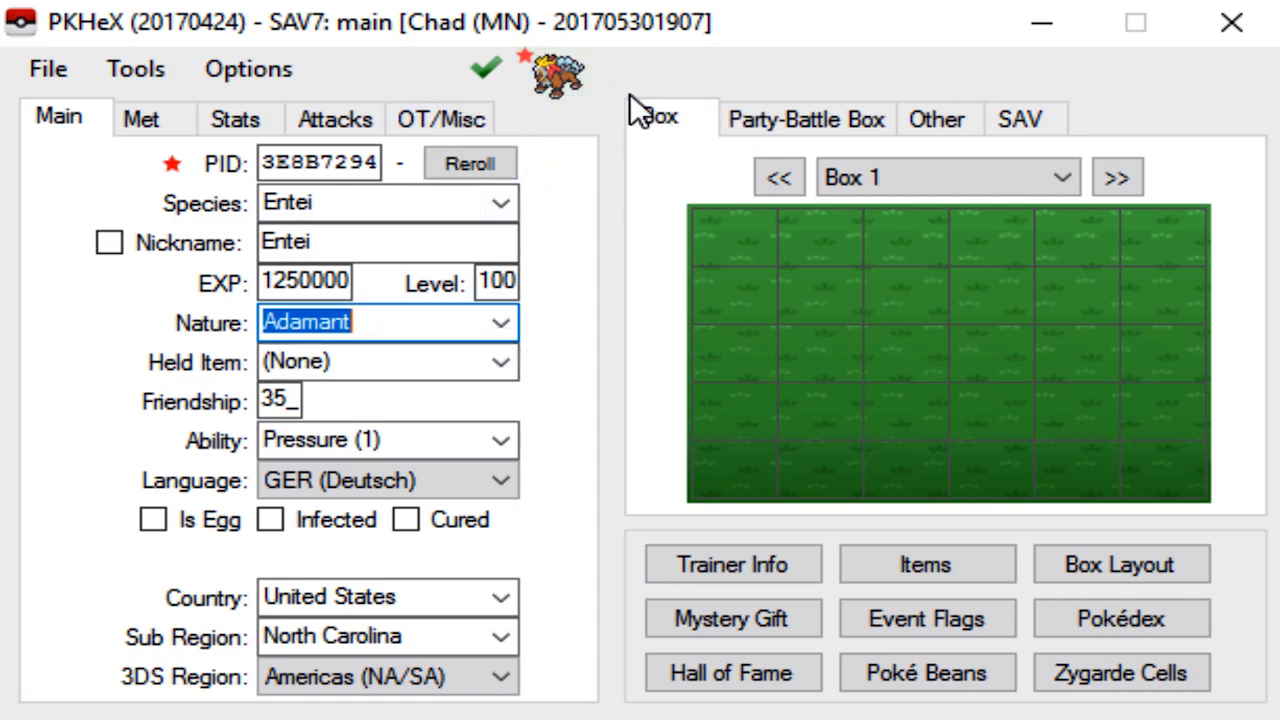
{"action": "mouse_move", "coordinate": [548, 374]}
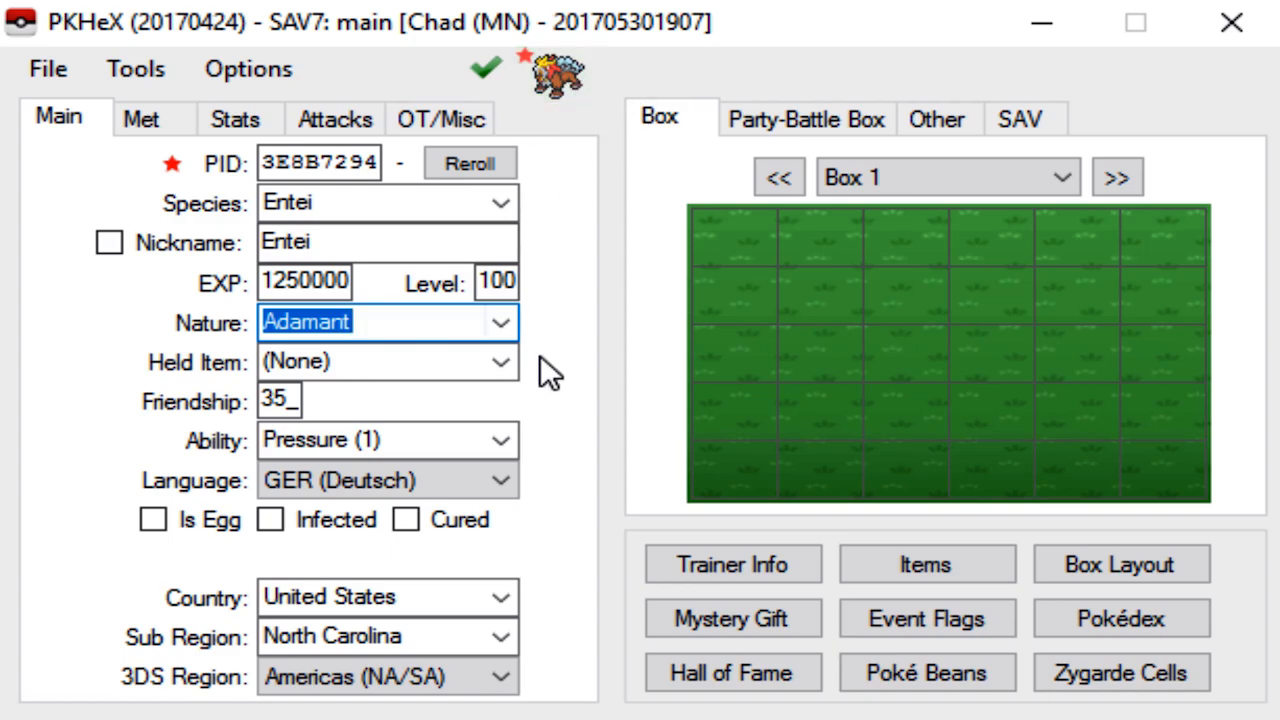
- Give Entei a Choice Band held item, then move to its met details
{"action": "left_click", "coordinate": [380, 362]}
{"action": "type", "text": "choice"}
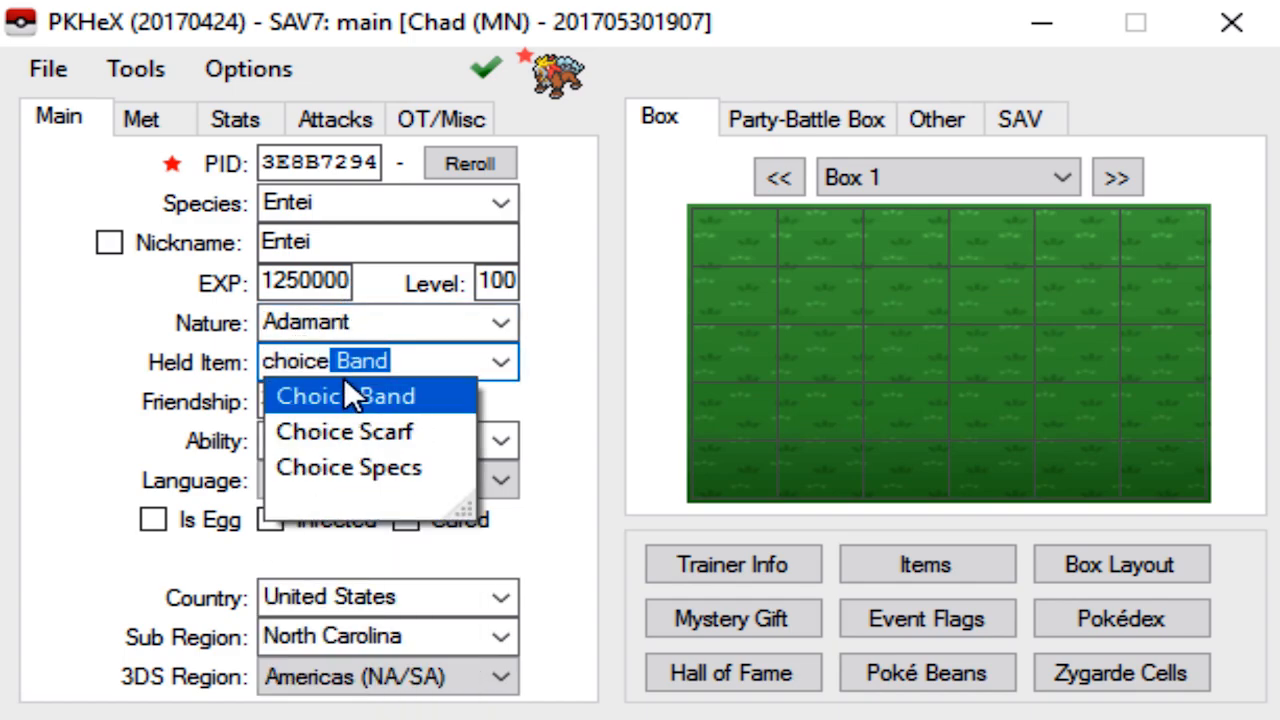
{"action": "left_click", "coordinate": [344, 396]}
{"action": "type", "text": "255"}
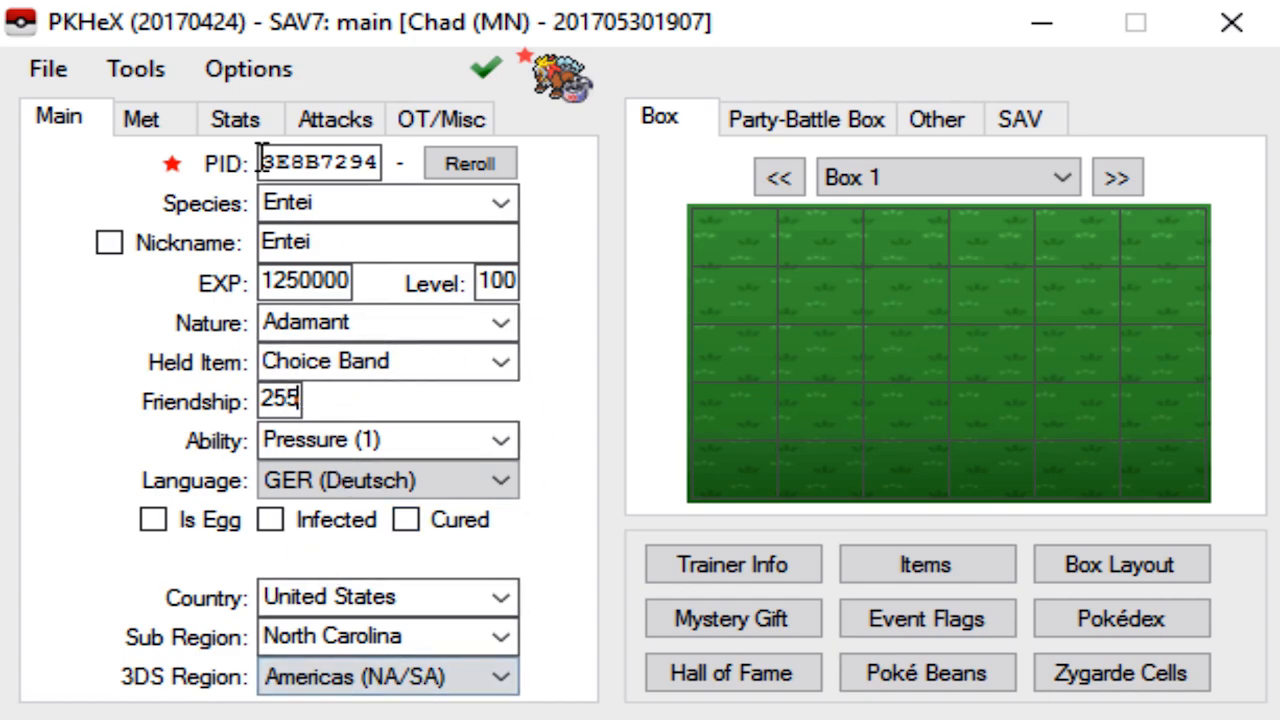
{"action": "left_click", "coordinate": [140, 120]}
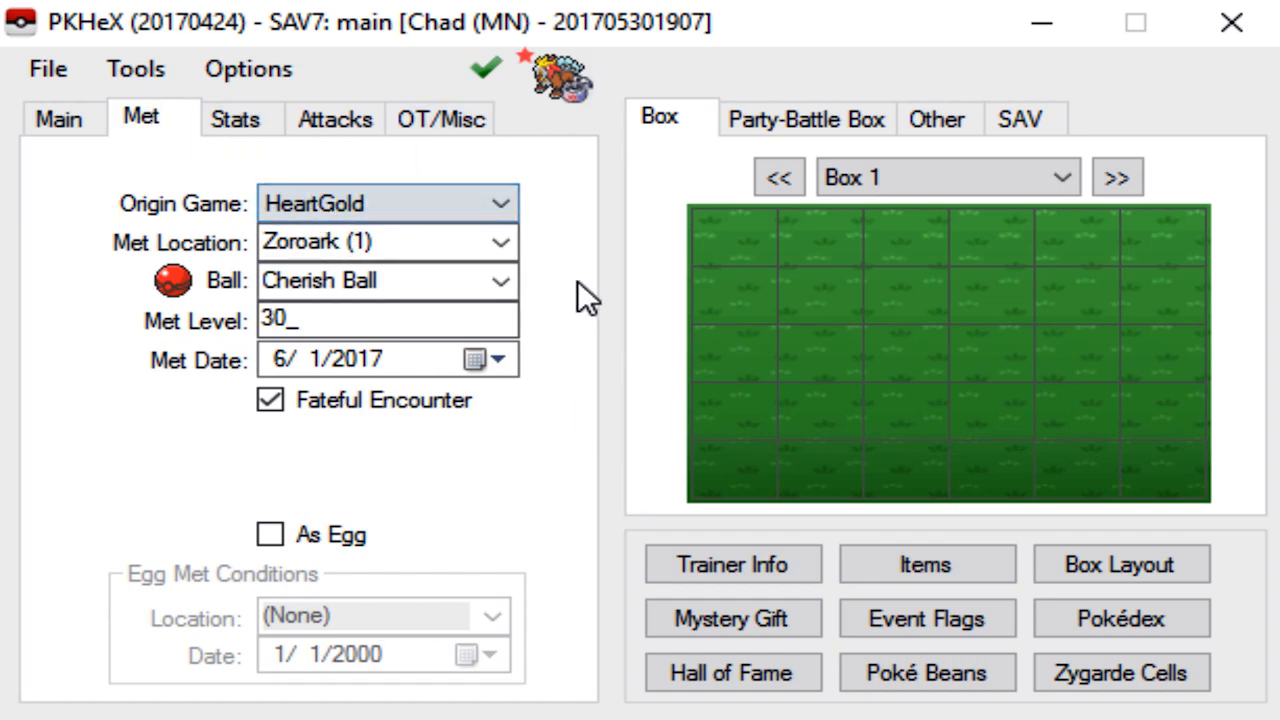
{"action": "left_click", "coordinate": [370, 280]}
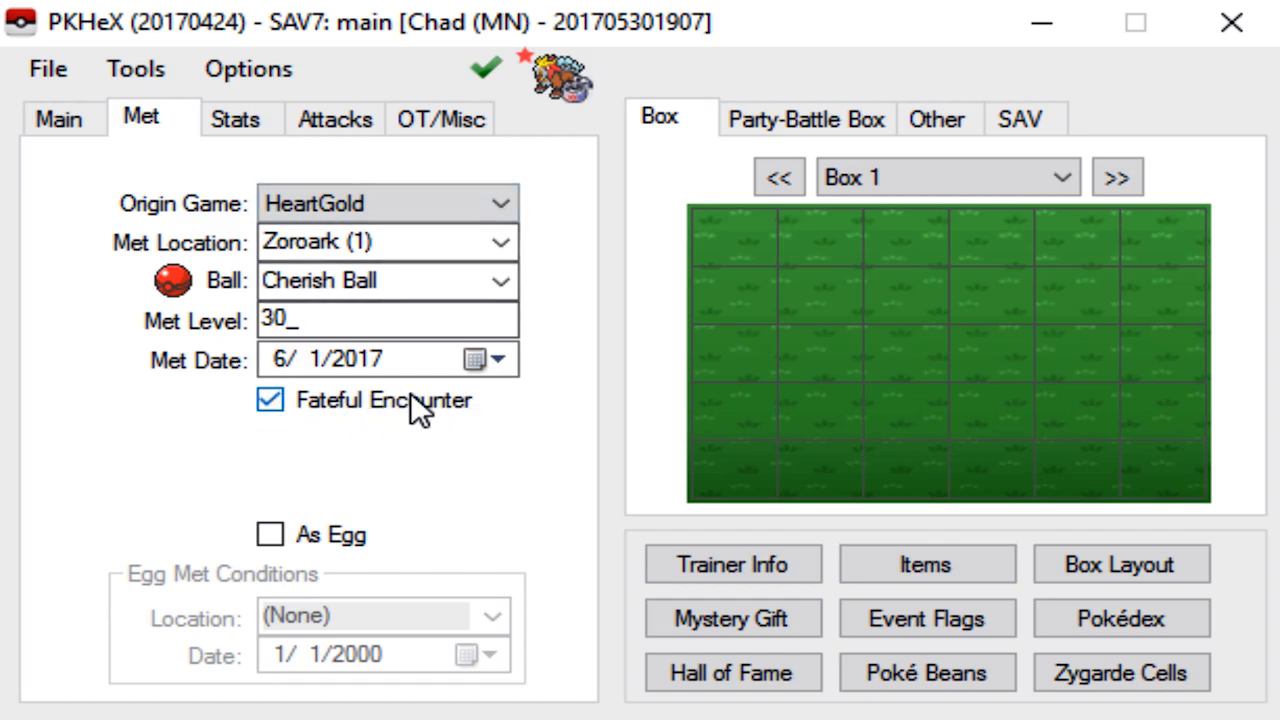
{"action": "mouse_move", "coordinate": [318, 418]}
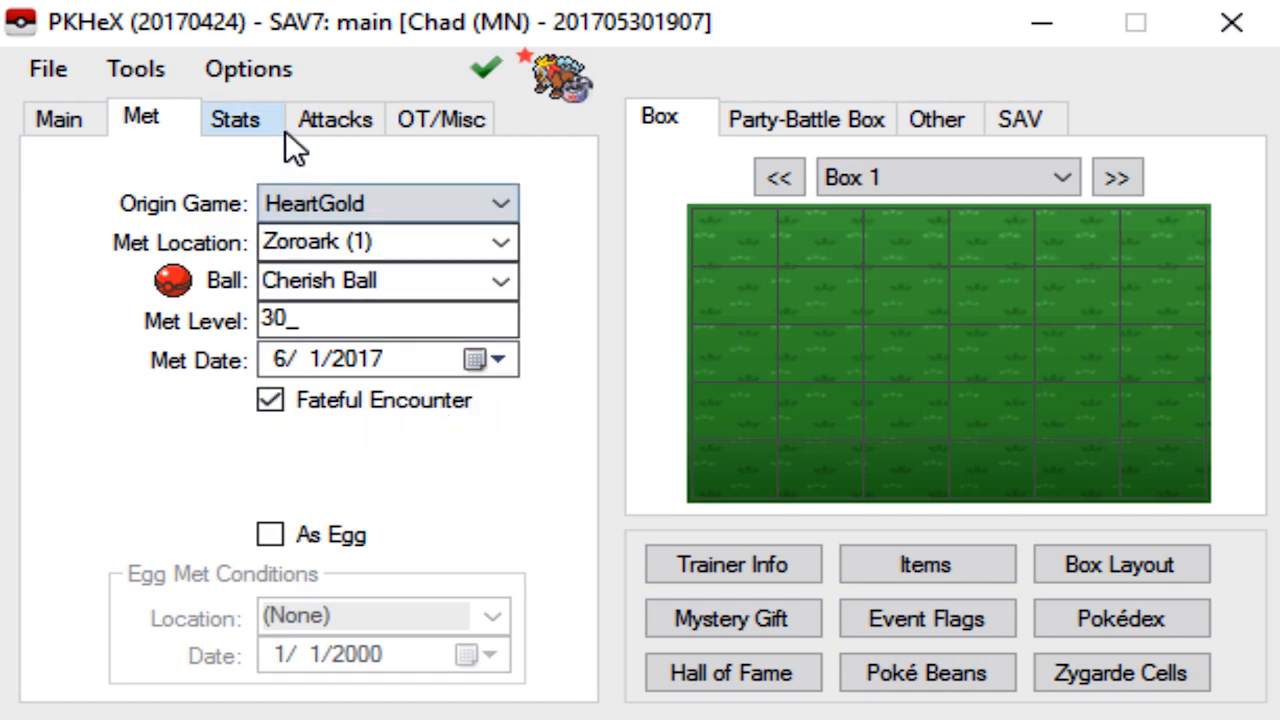
- Set Entei's IVs to 31 and EVs to 252 Speed plus 6 HP for a 510 total, then view its moves
{"action": "left_click", "coordinate": [236, 120]}
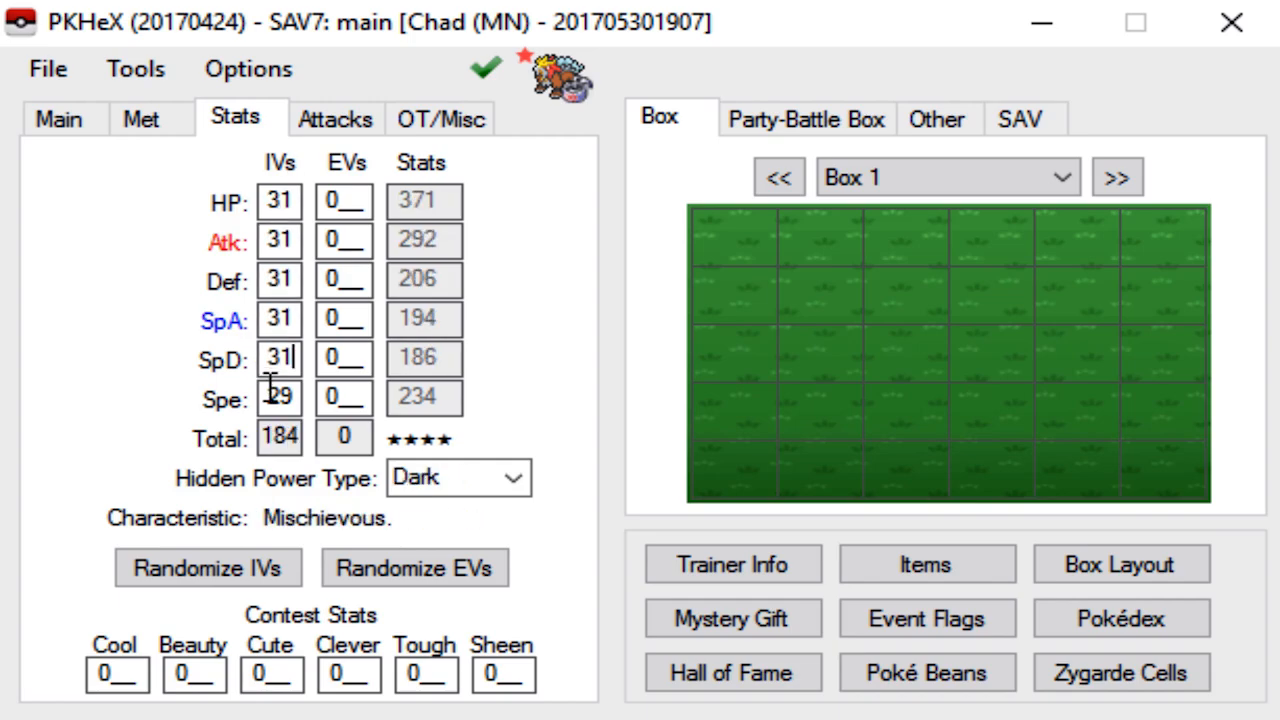
{"action": "type", "text": "31"}
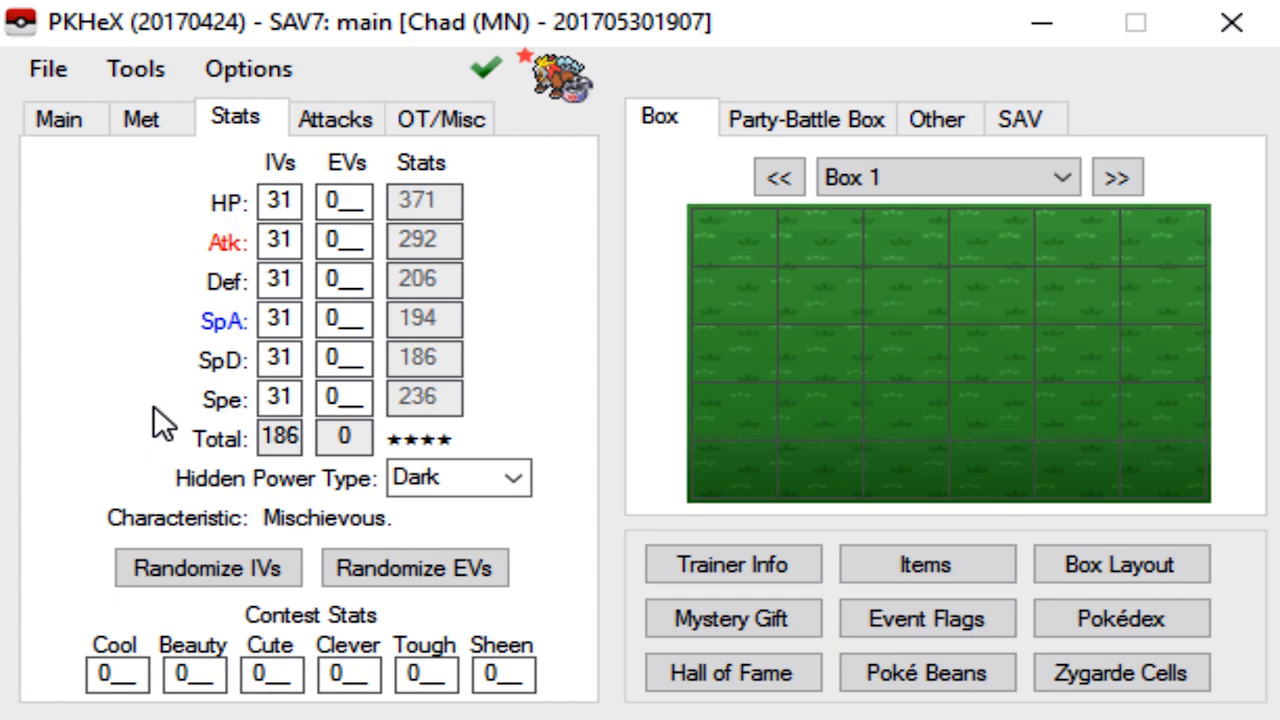
{"action": "left_click", "coordinate": [280, 400]}
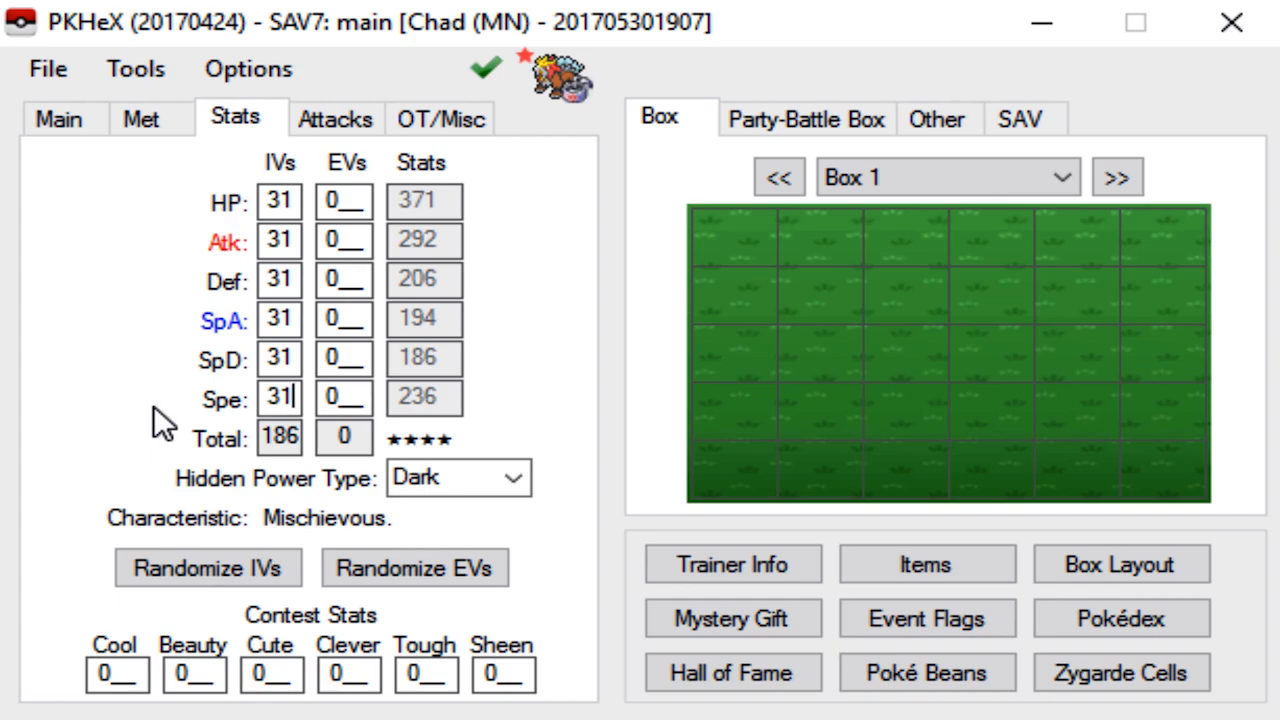
{"action": "mouse_move", "coordinate": [316, 56]}
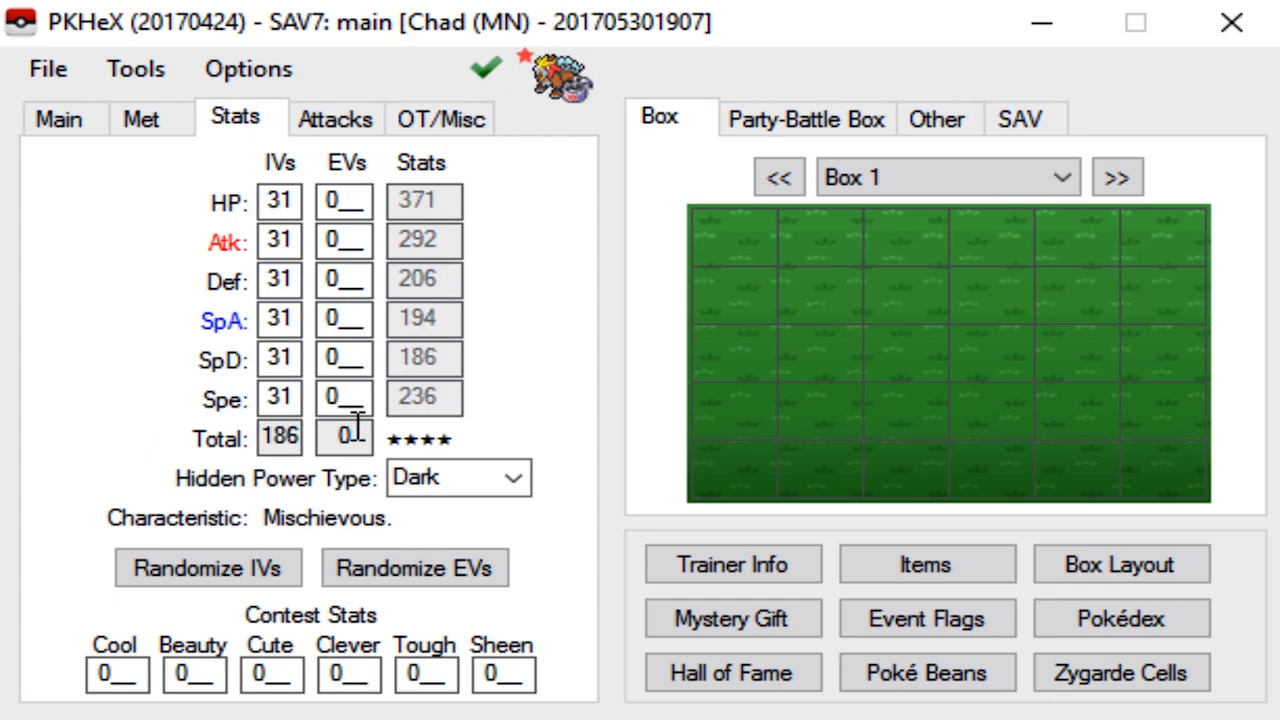
{"action": "type", "text": "252"}
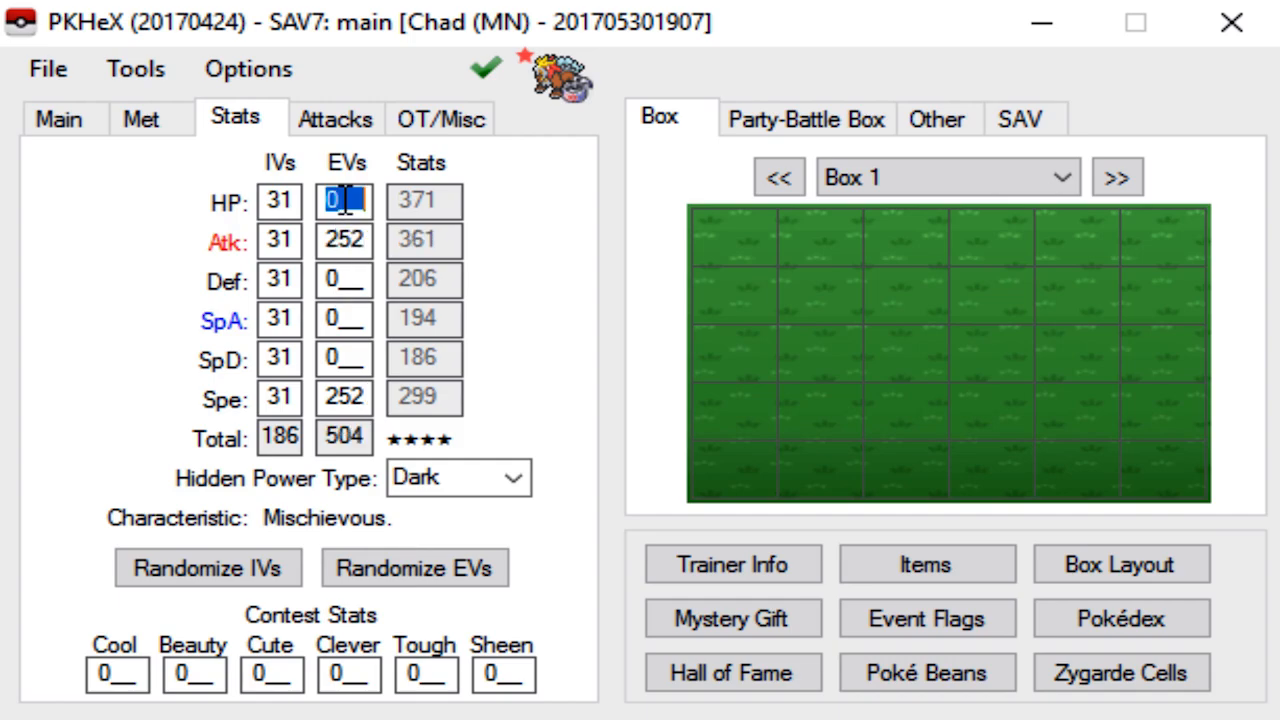
{"action": "type", "text": "6"}
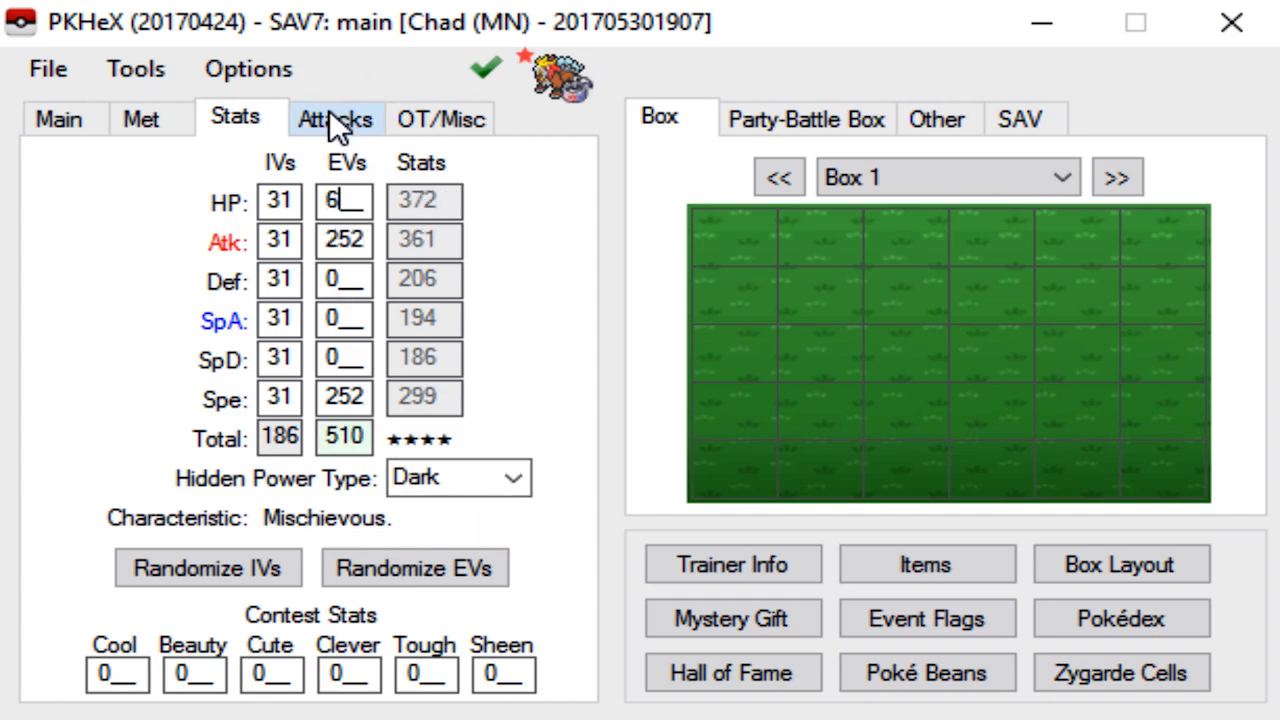
{"action": "left_click", "coordinate": [336, 118]}
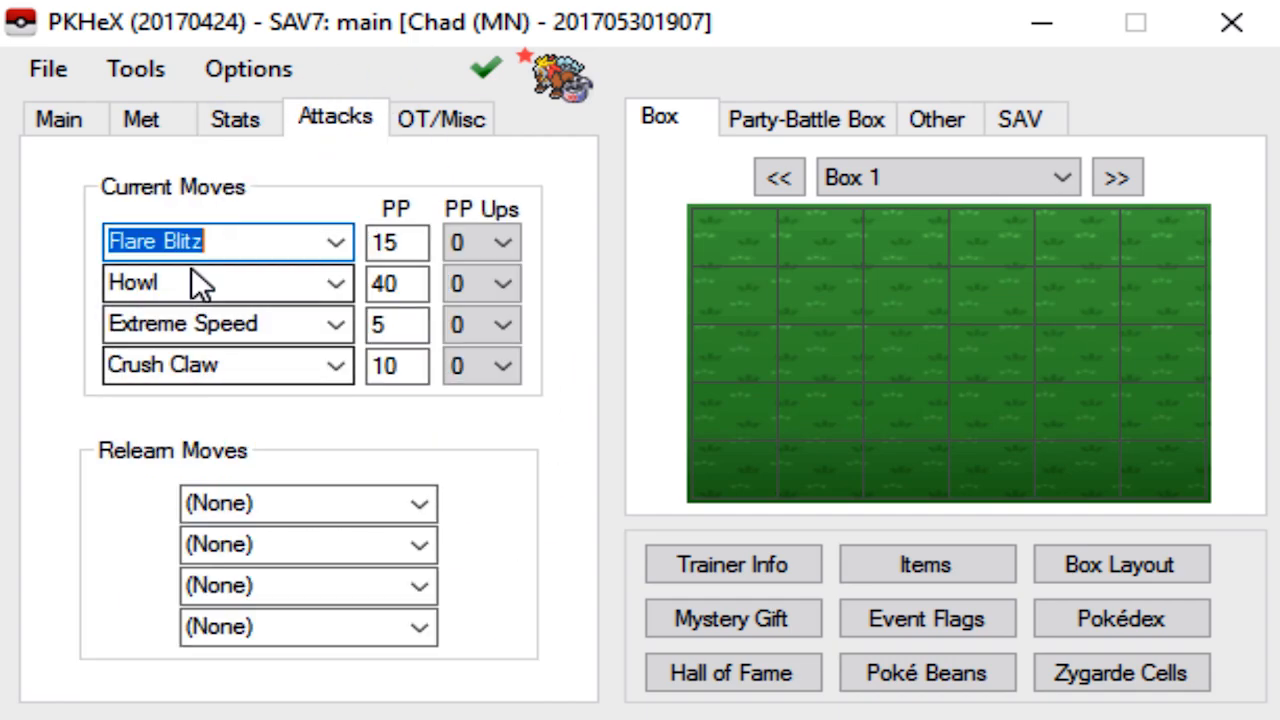
{"action": "mouse_move", "coordinate": [472, 512]}
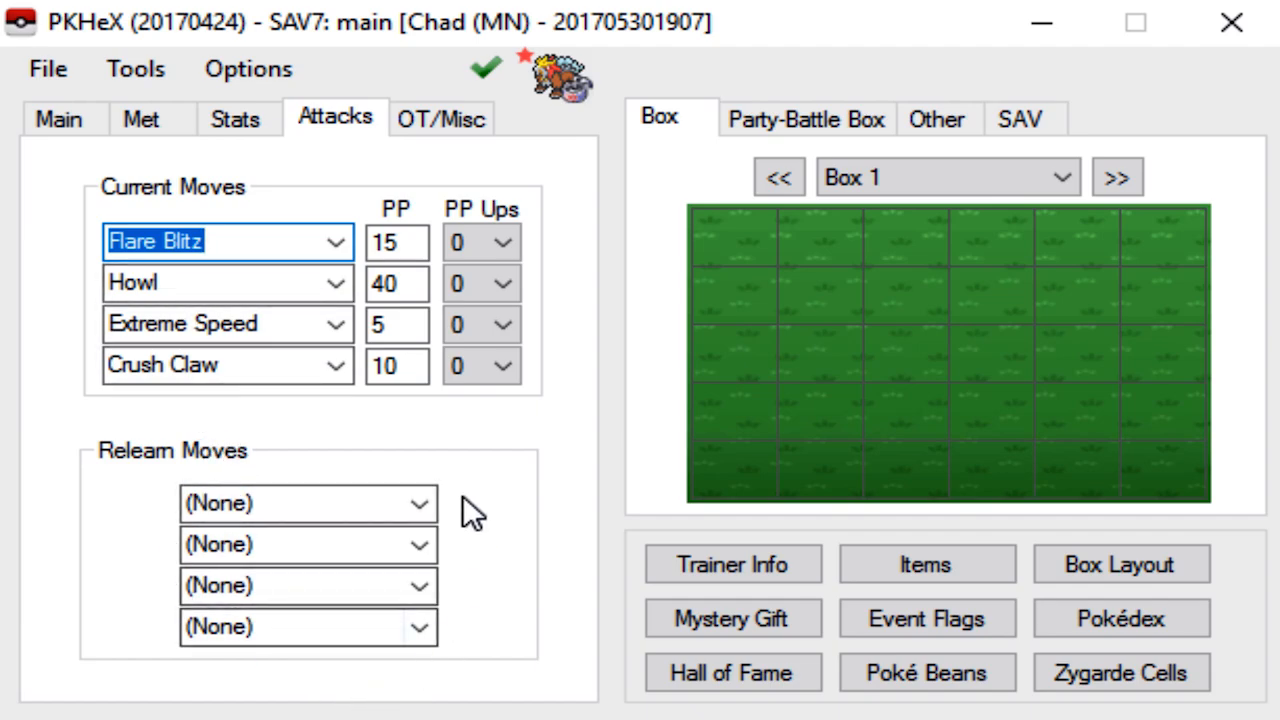
- Inspect Entei's OT/Misc details — secret ID, OT WIN2011, latest handler — and return to the main details
{"action": "left_click", "coordinate": [440, 118]}
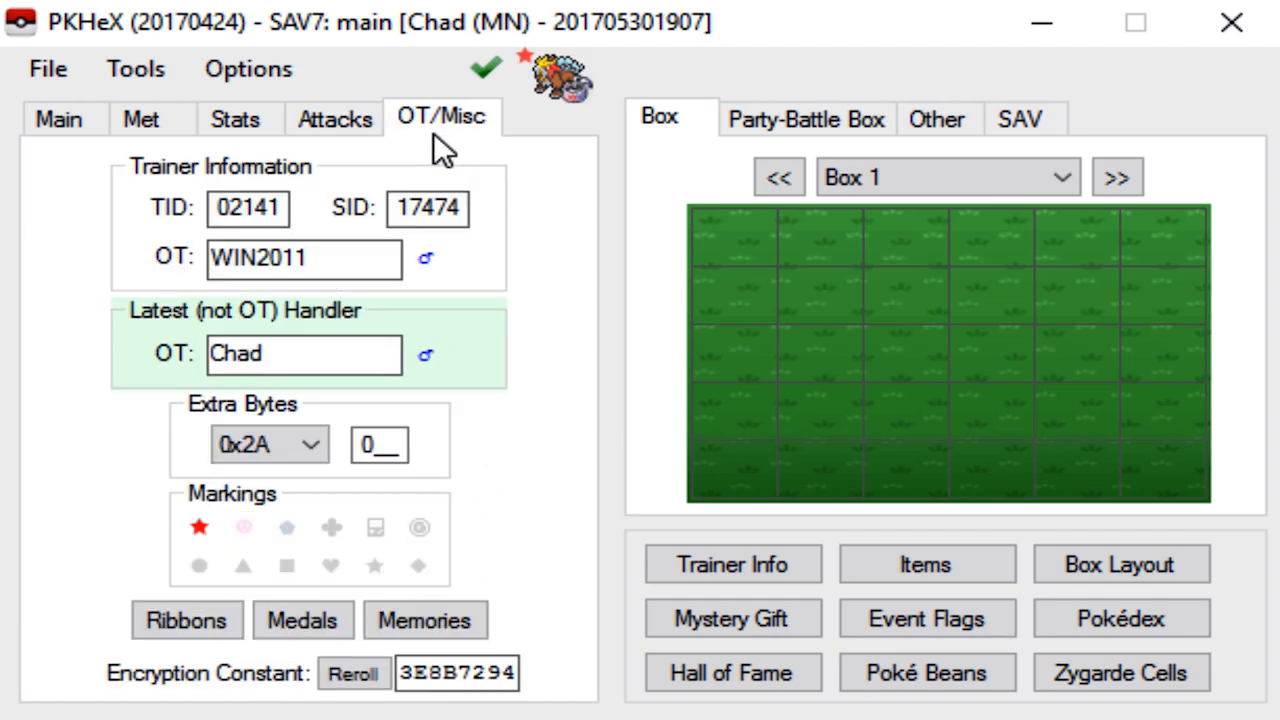
{"action": "mouse_move", "coordinate": [344, 210]}
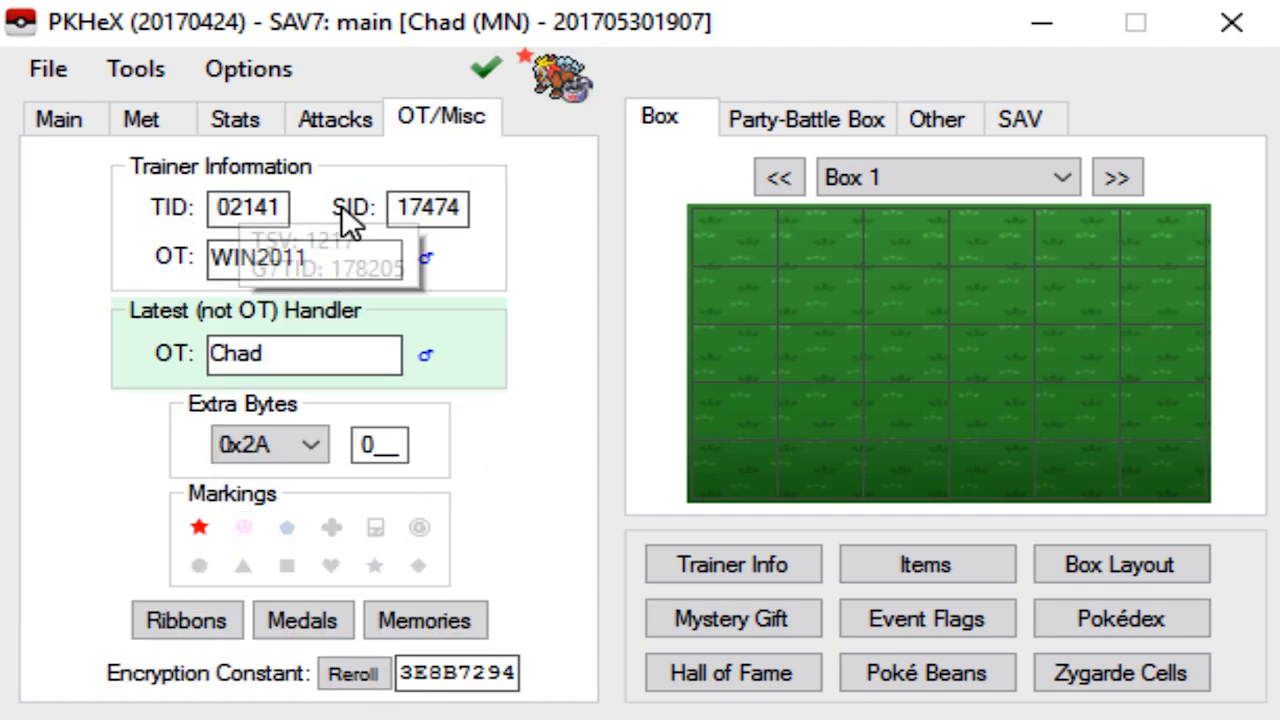
{"action": "left_click", "coordinate": [428, 208]}
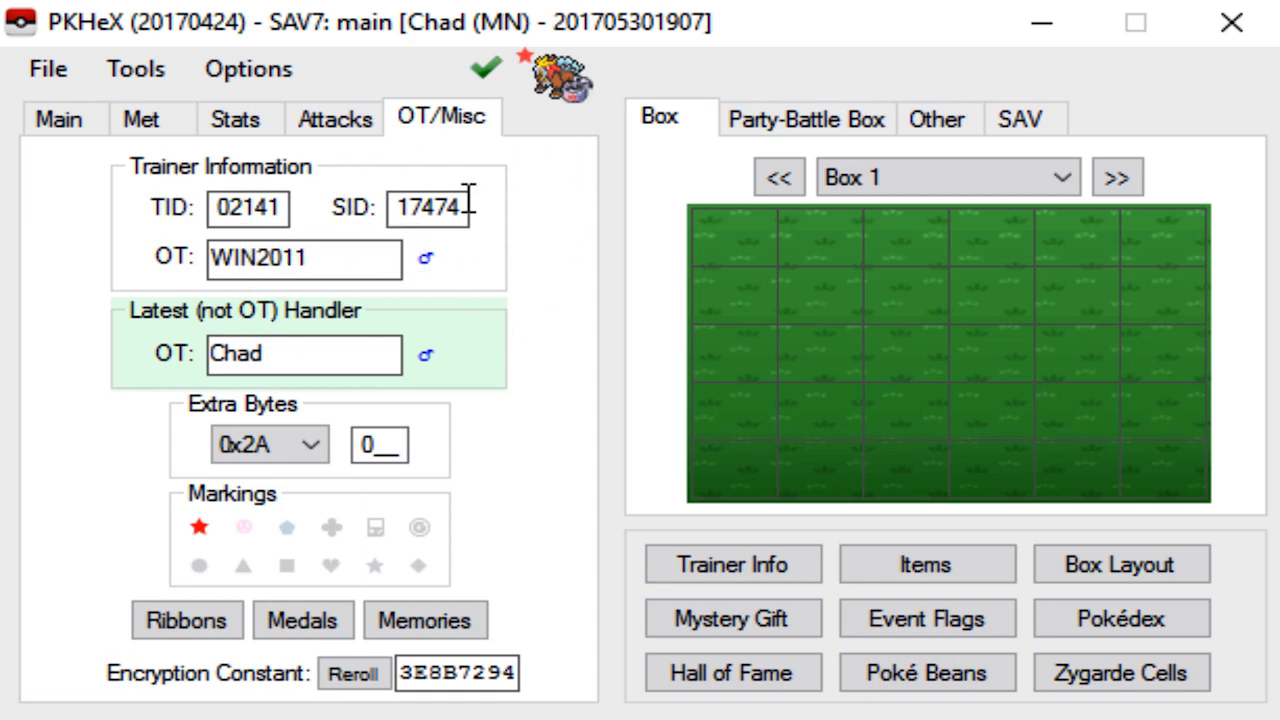
{"action": "left_click", "coordinate": [268, 444]}
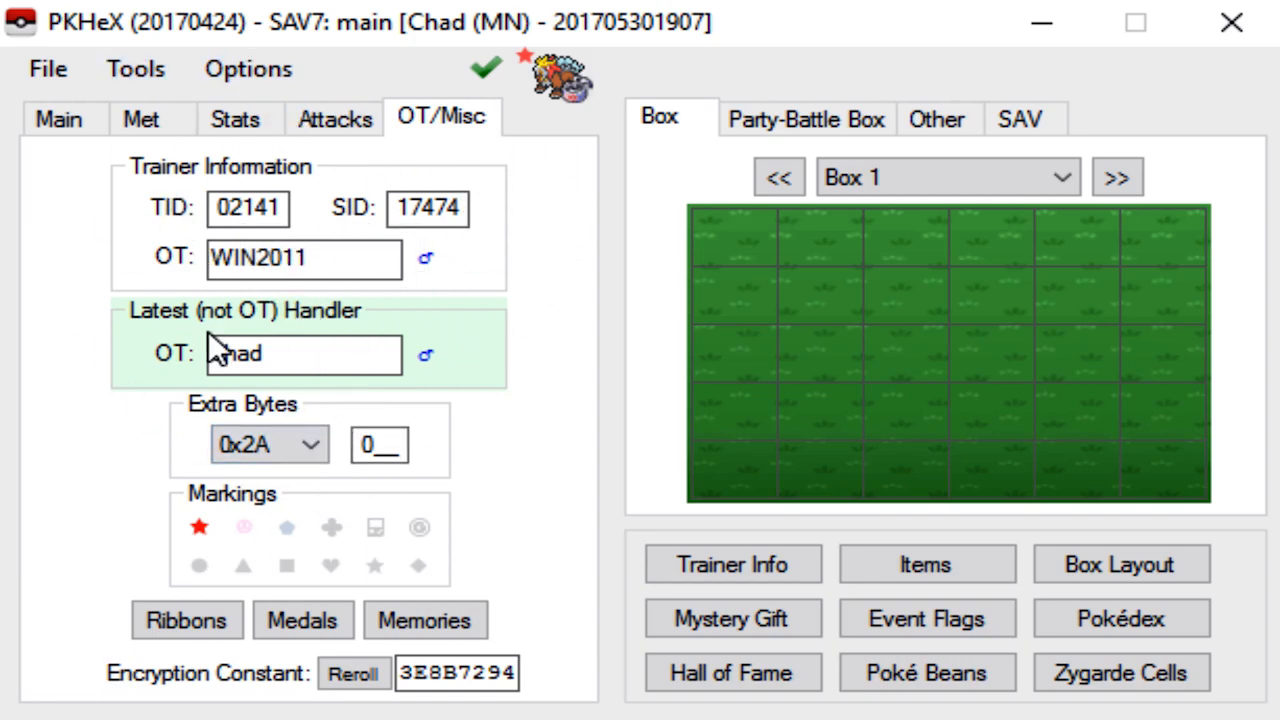
{"action": "left_click", "coordinate": [304, 356]}
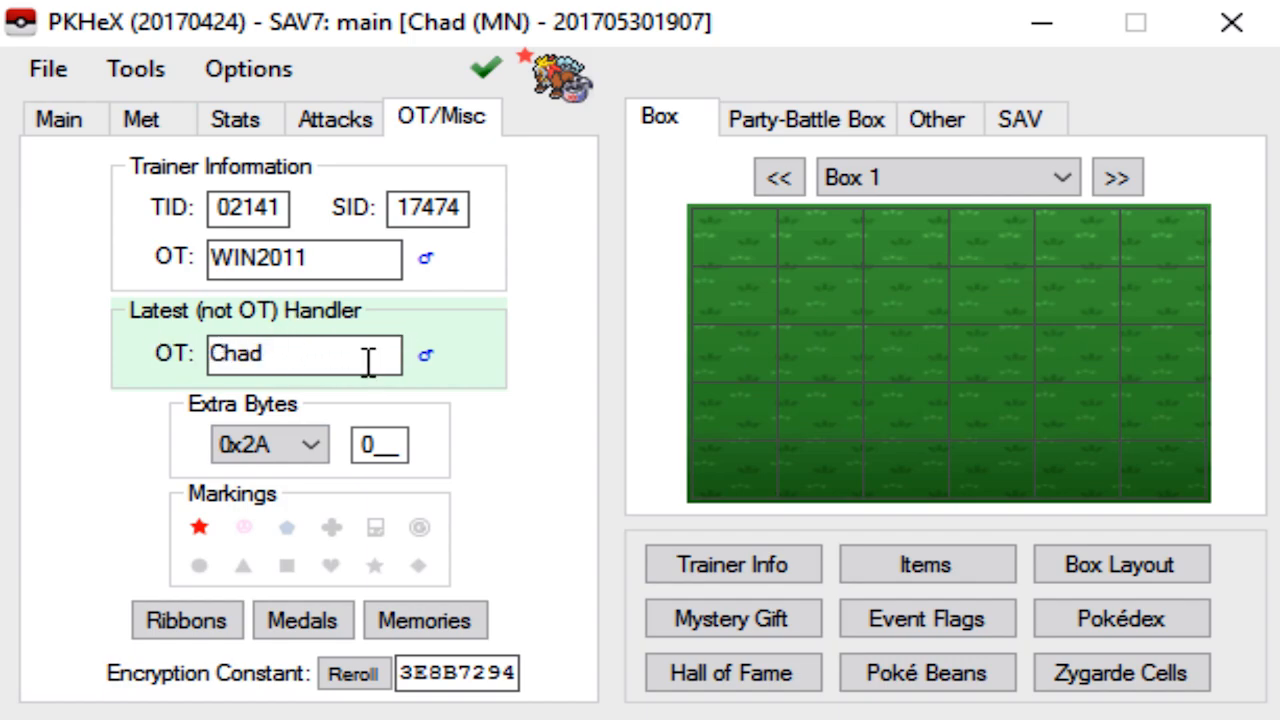
{"action": "mouse_move", "coordinate": [232, 414]}
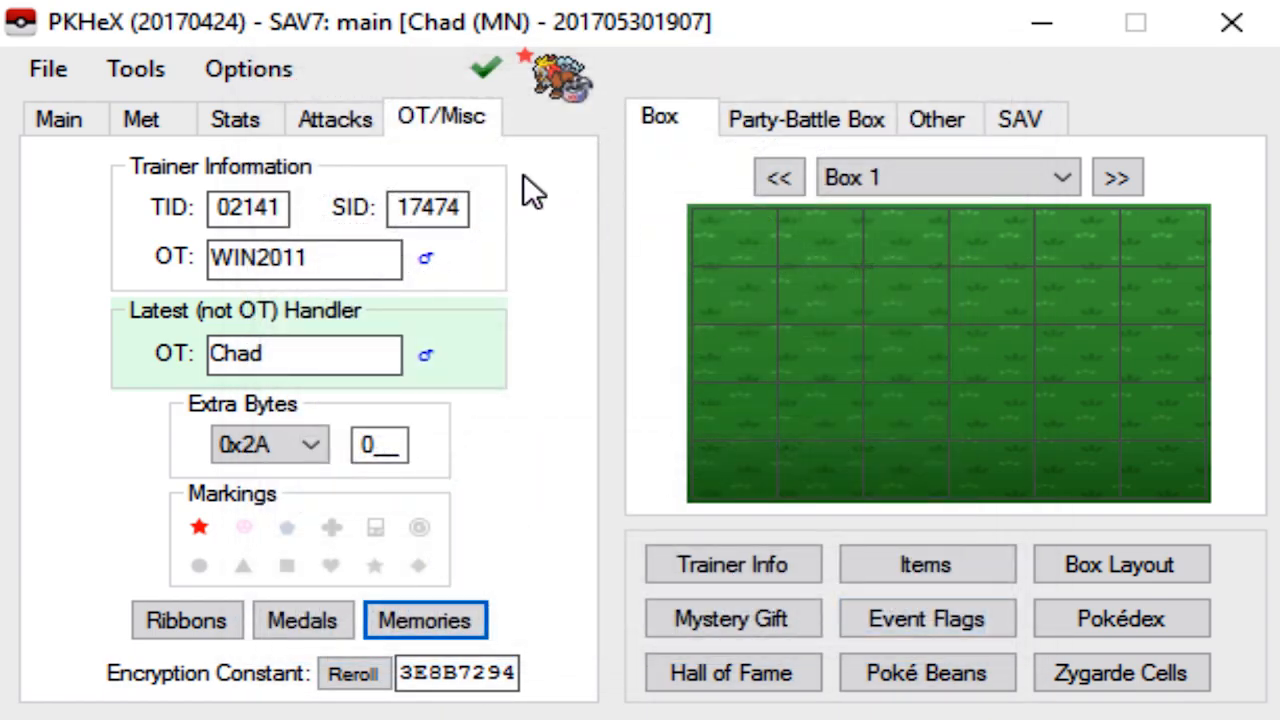
{"action": "mouse_move", "coordinate": [290, 696]}
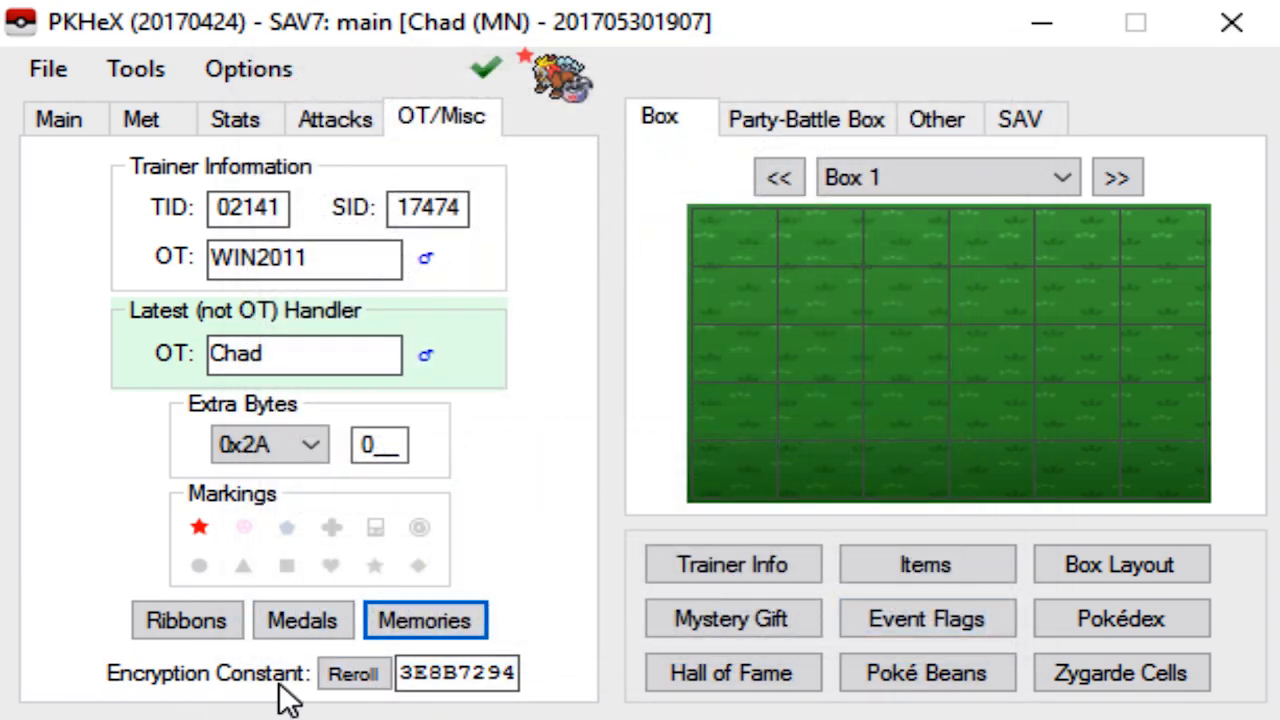
{"action": "left_click", "coordinate": [56, 118]}
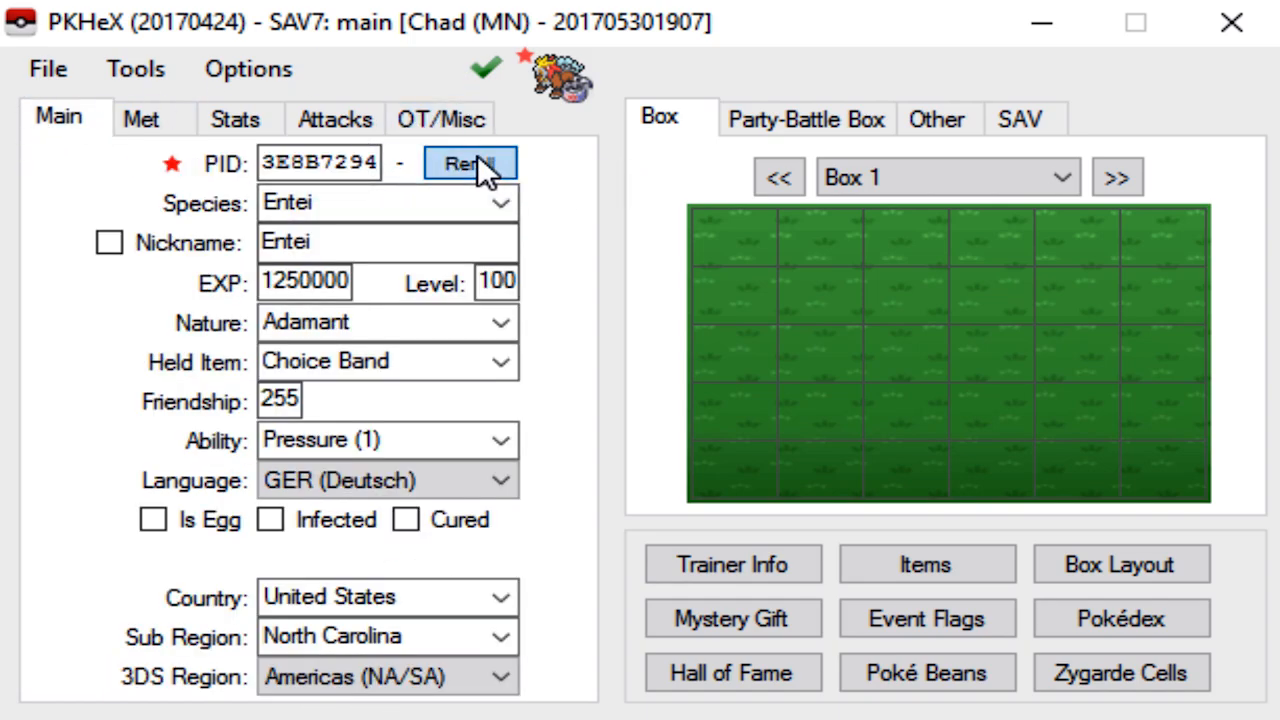
- Reroll Entei's PID several times, ending on 11955D86, which the legality check flags invalid
{"action": "left_click", "coordinate": [468, 164]}
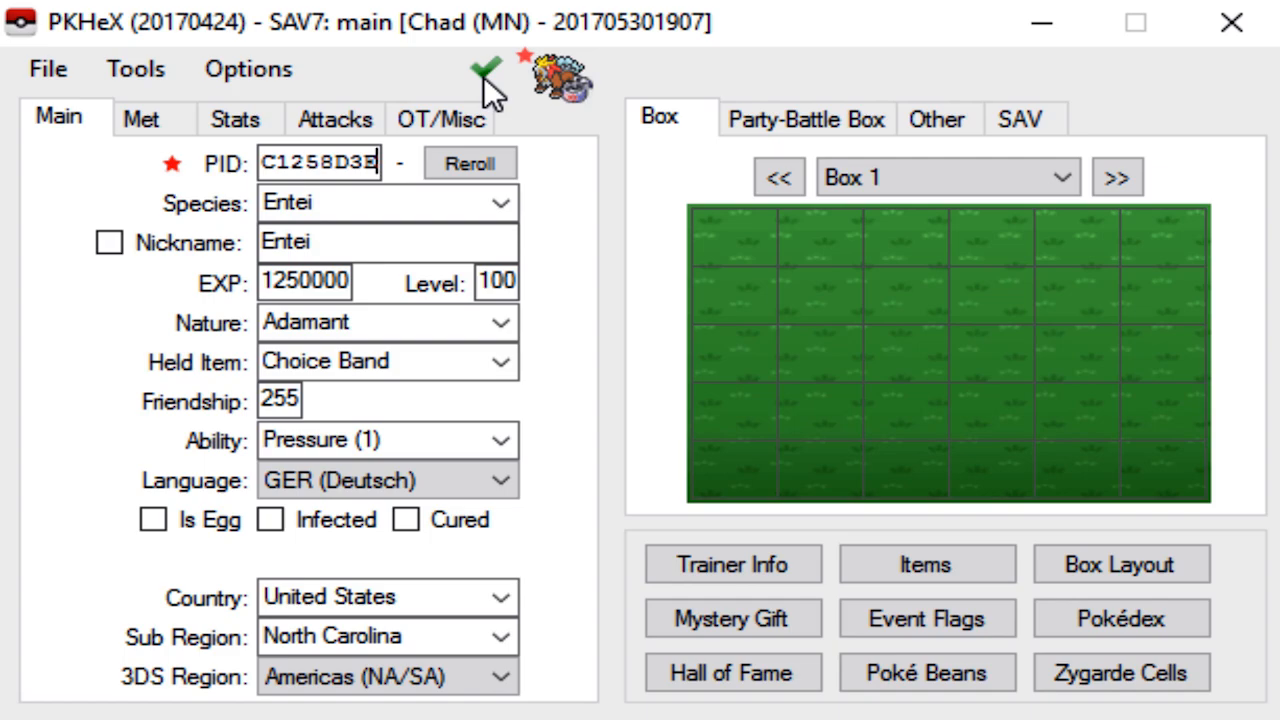
{"action": "left_click", "coordinate": [440, 118]}
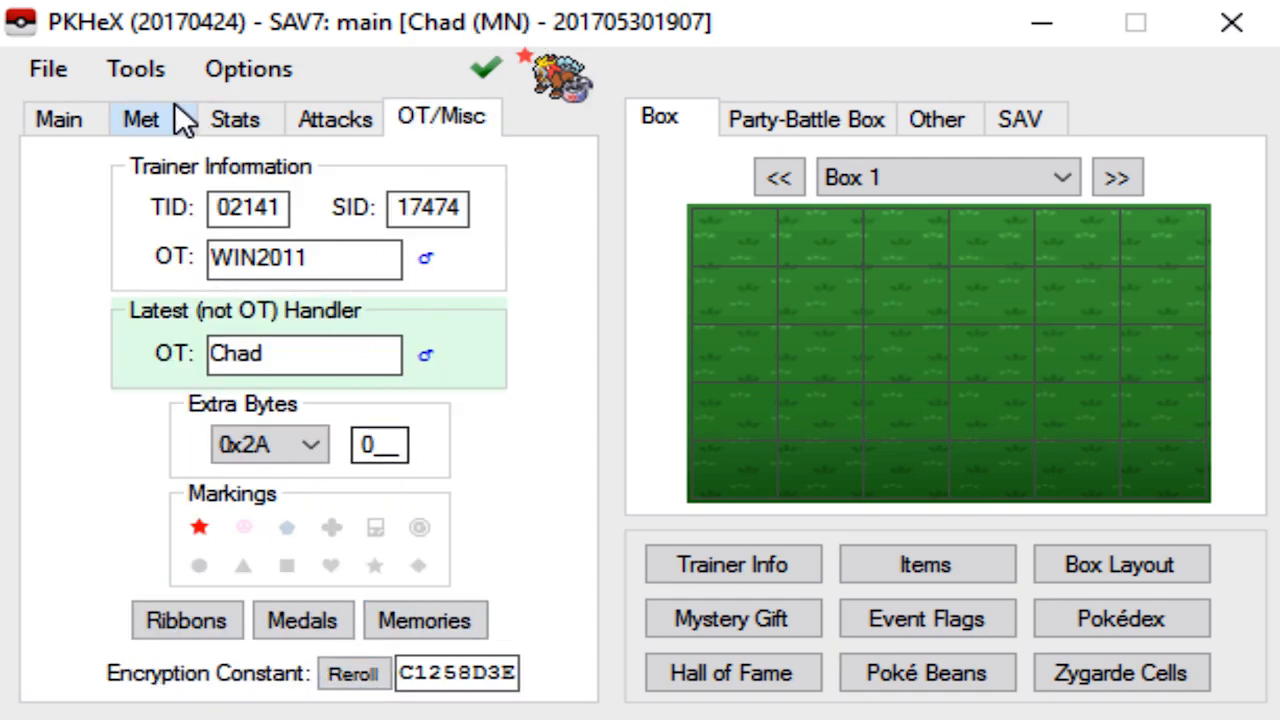
{"action": "left_click", "coordinate": [58, 118]}
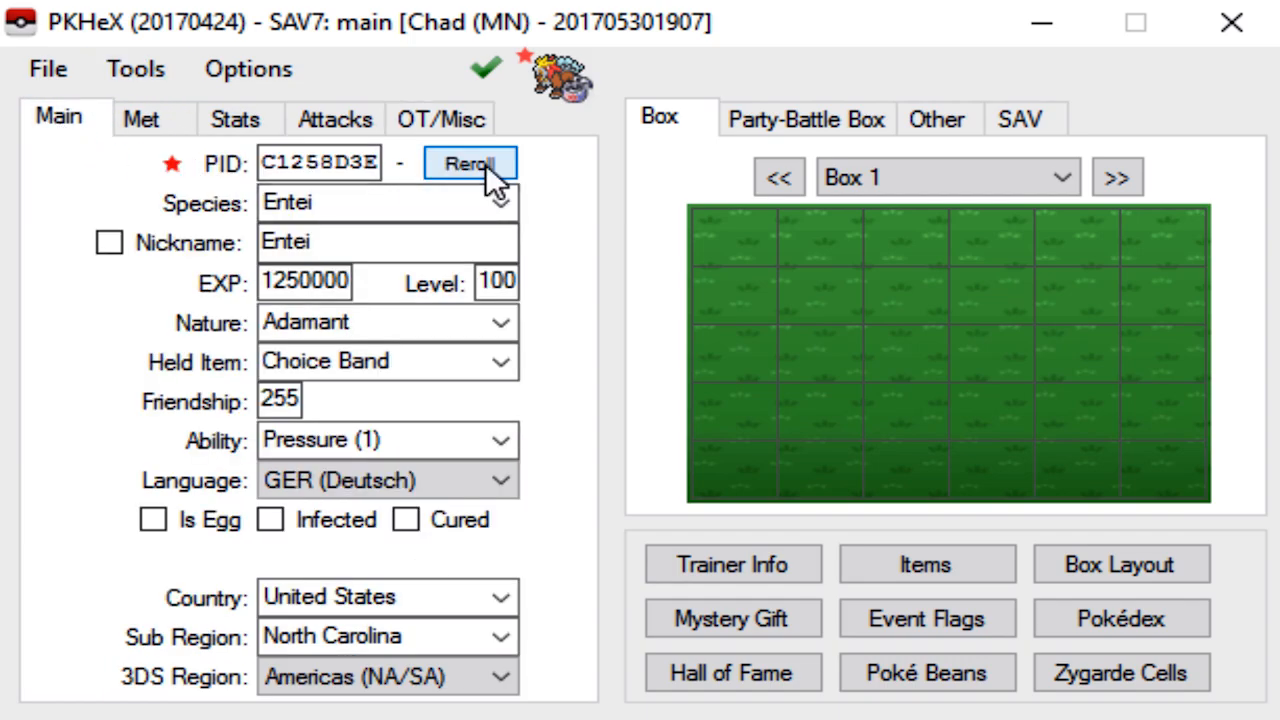
{"action": "left_click", "coordinate": [470, 164]}
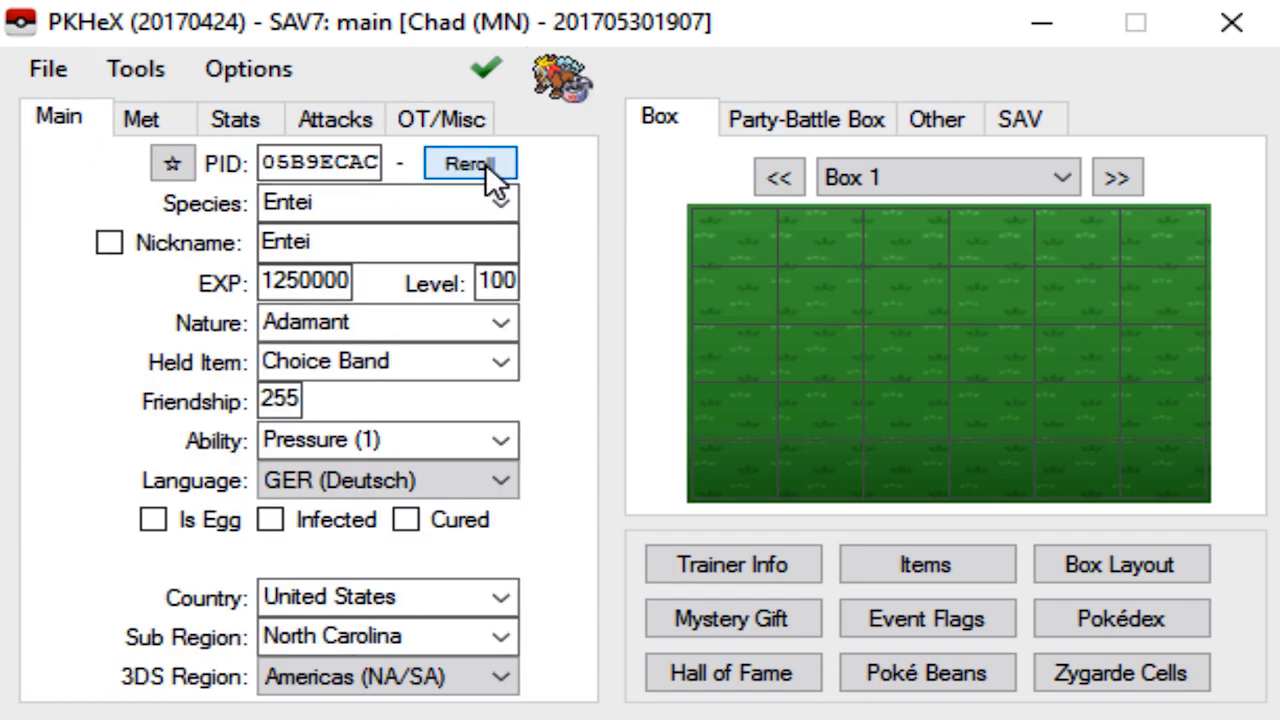
{"action": "left_click", "coordinate": [468, 164]}
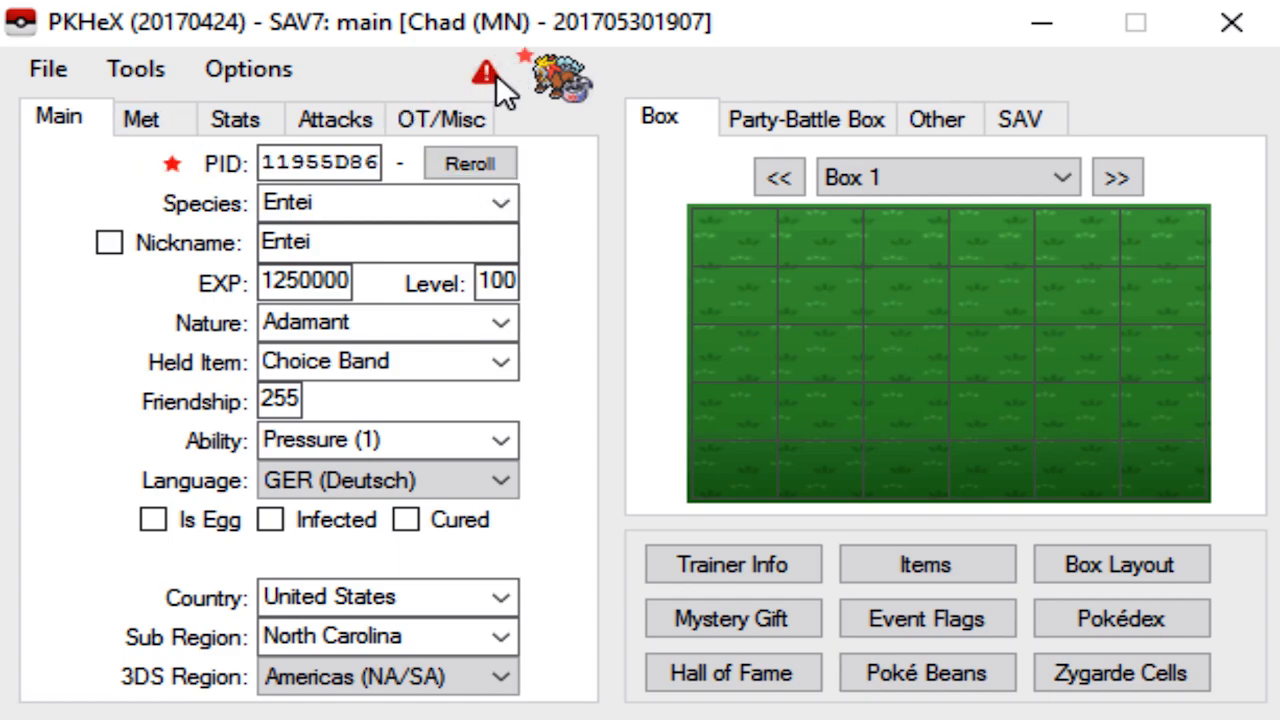
- Read and dismiss the invalid-PID explanation, then reroll until PID 5A31162A passes legality
{"action": "left_click", "coordinate": [484, 72]}
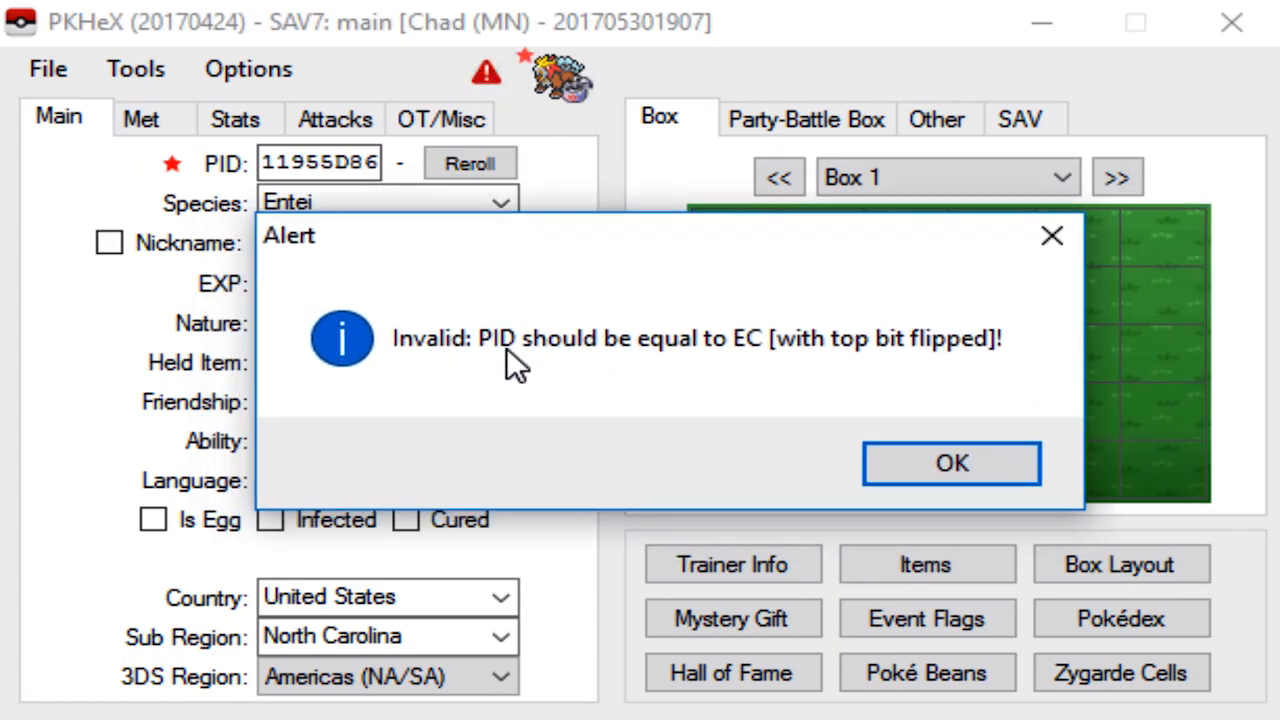
{"action": "mouse_move", "coordinate": [1004, 358]}
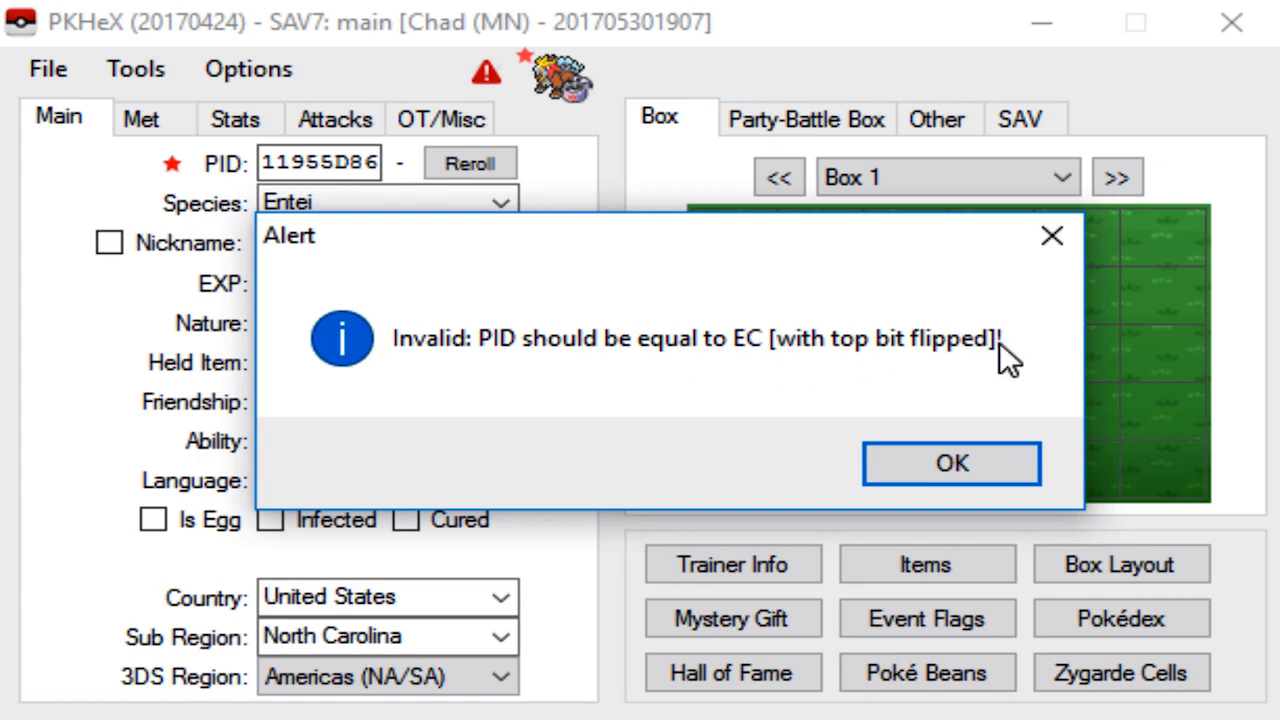
{"action": "left_click", "coordinate": [952, 464]}
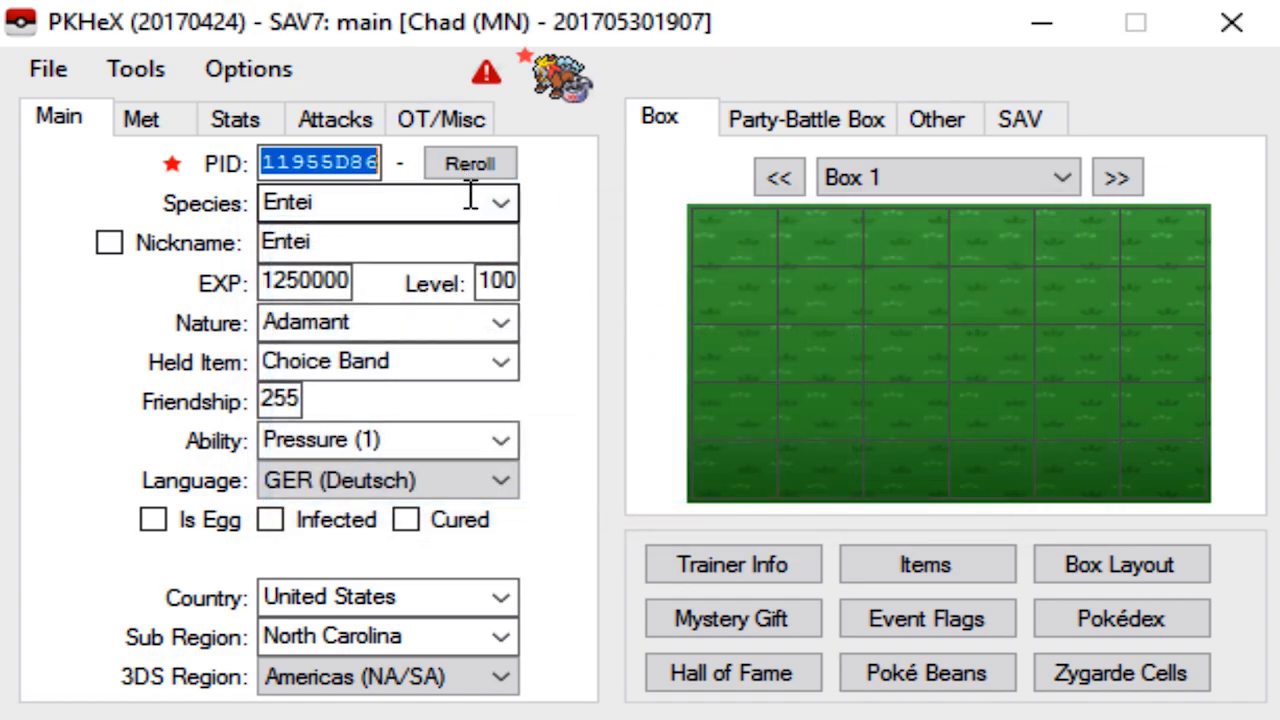
{"action": "left_click", "coordinate": [468, 164]}
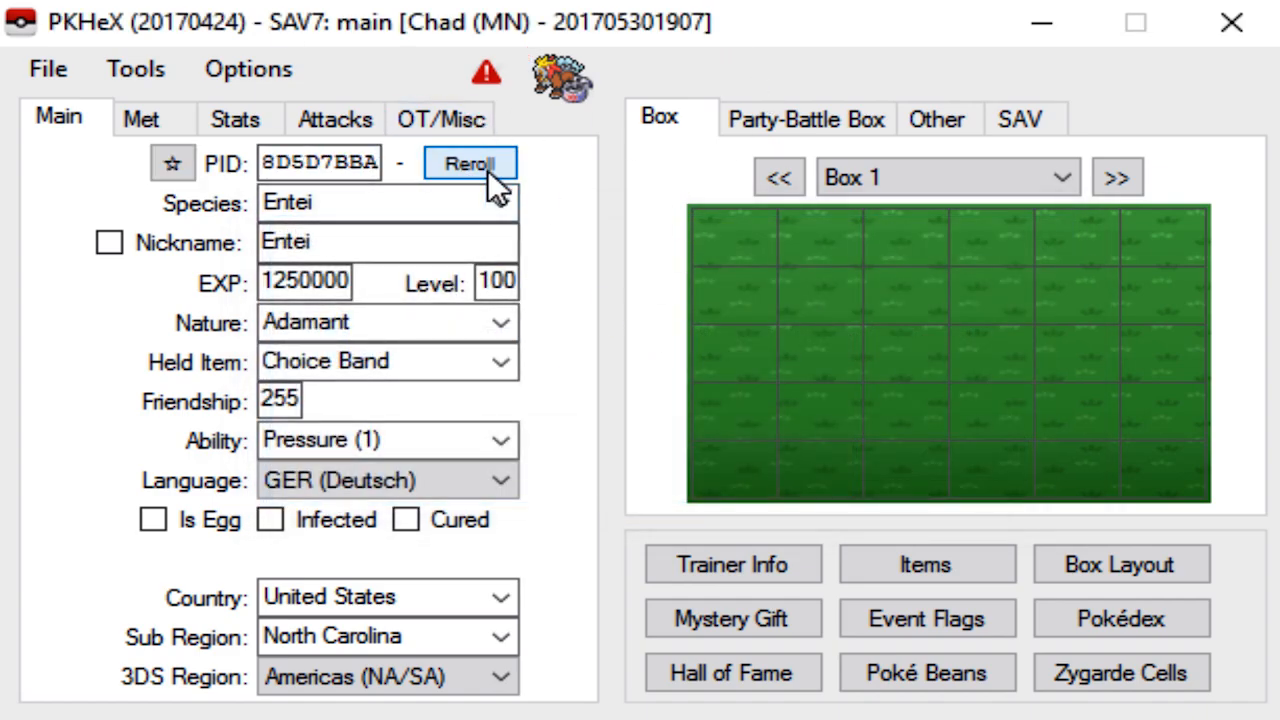
{"action": "left_click", "coordinate": [470, 164]}
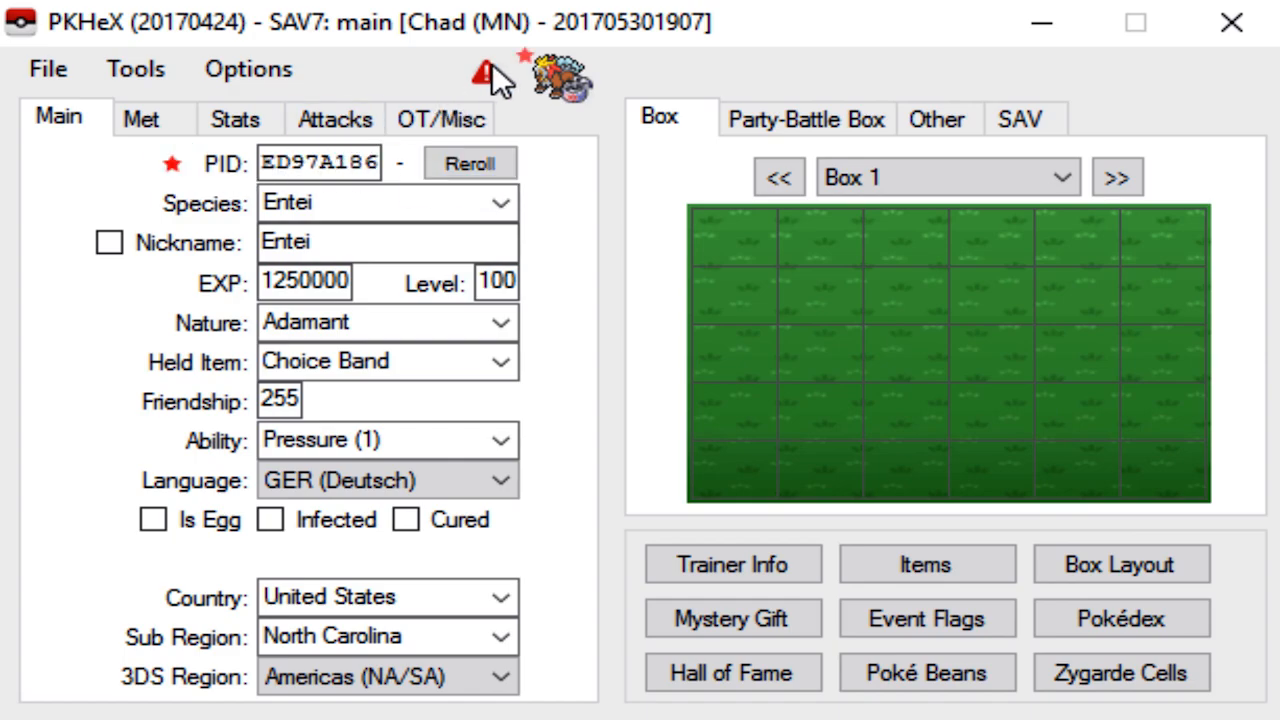
{"action": "left_click", "coordinate": [468, 162]}
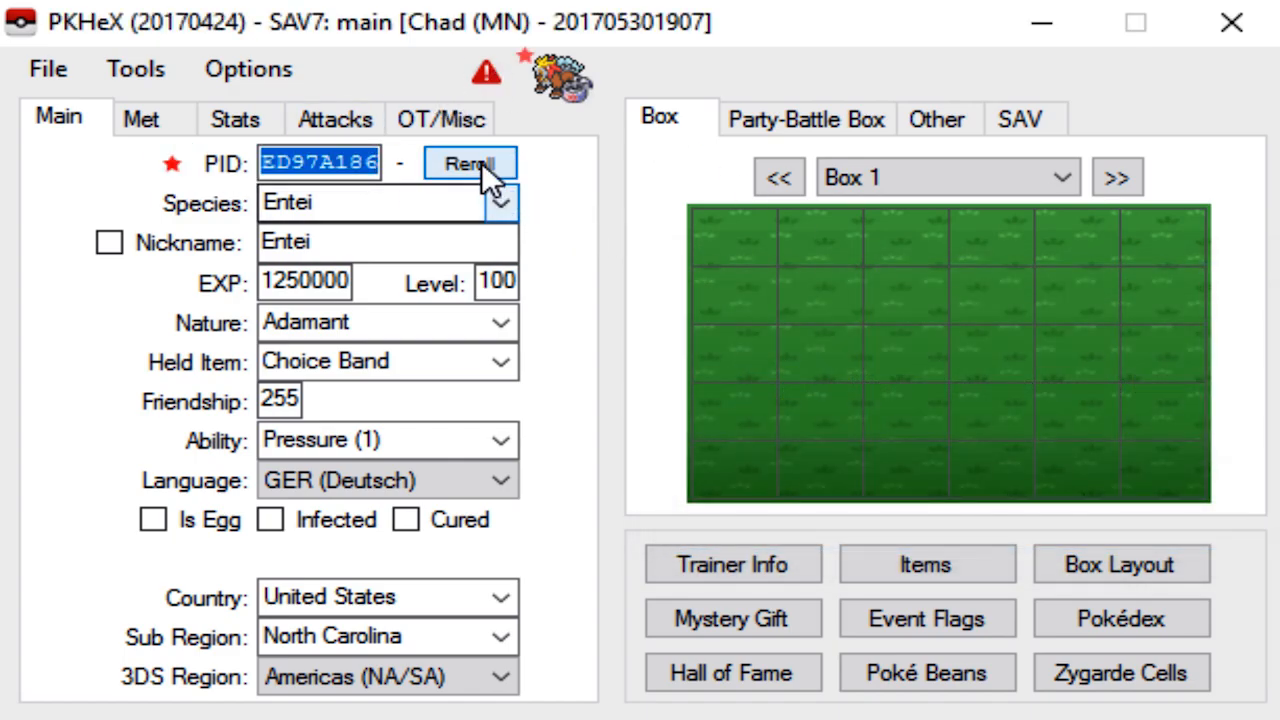
{"action": "left_click", "coordinate": [468, 164]}
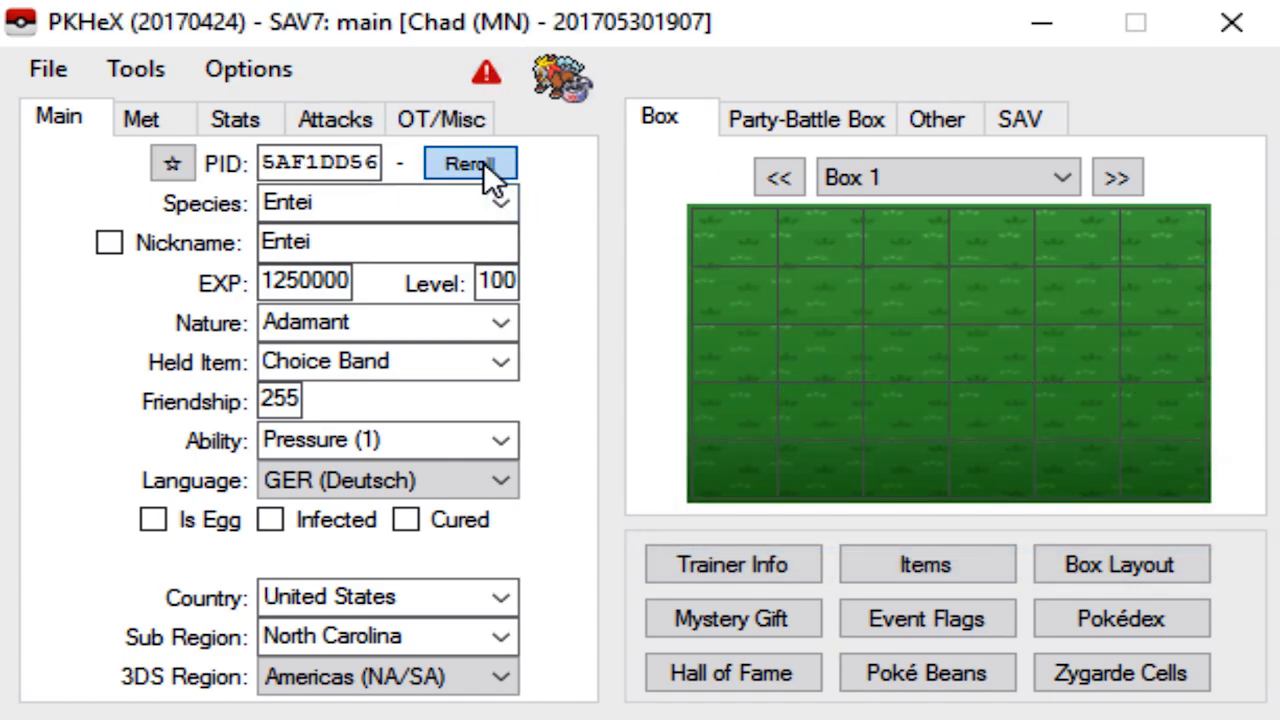
{"action": "left_click", "coordinate": [468, 162]}
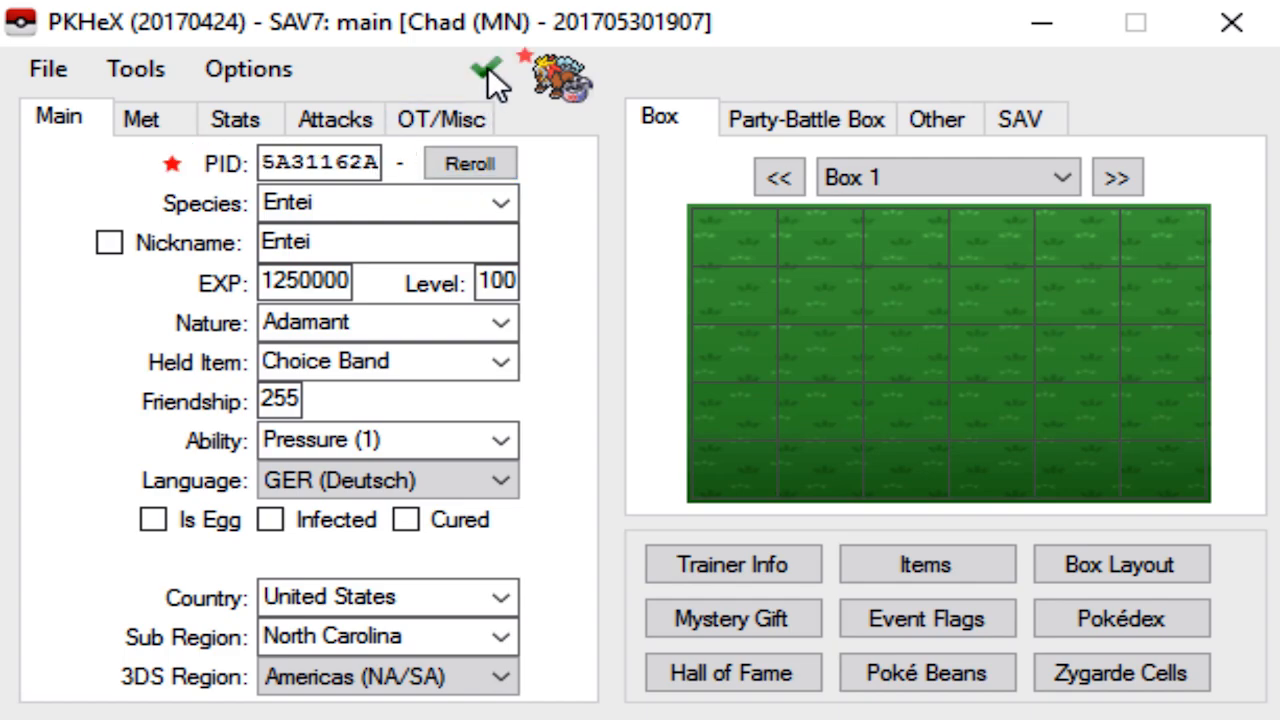
{"action": "left_click", "coordinate": [484, 72]}
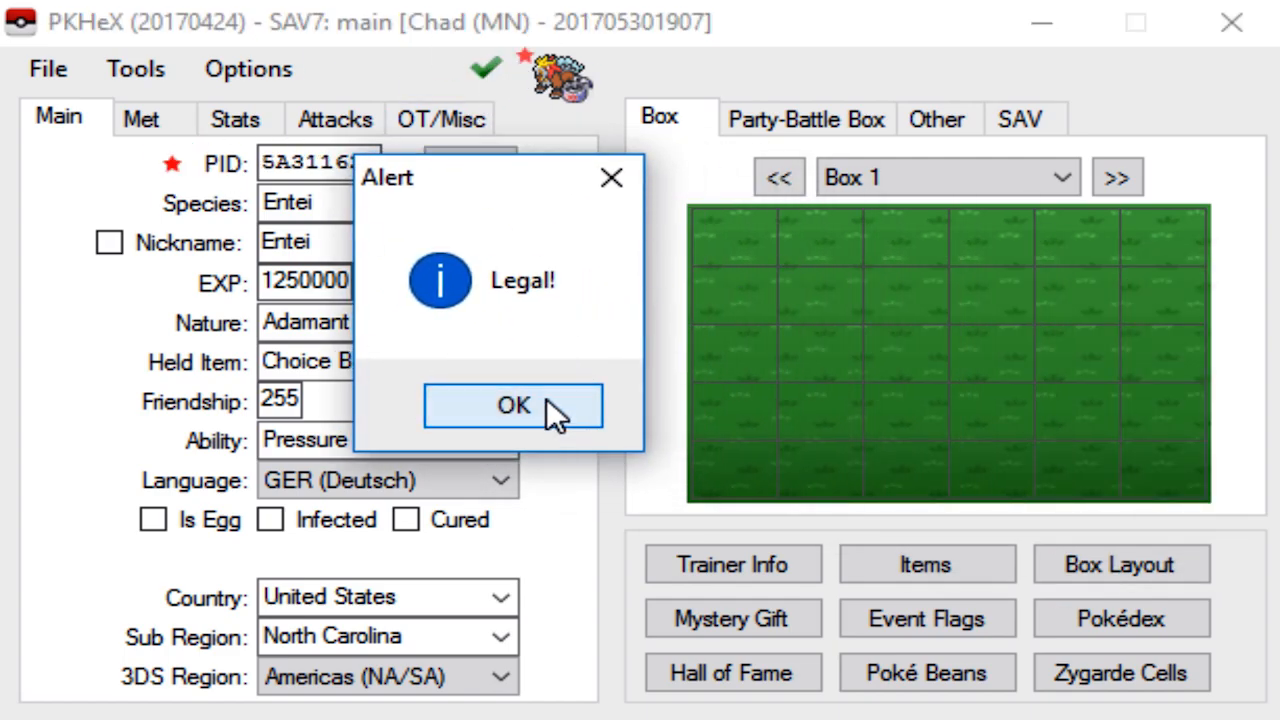
{"action": "left_click", "coordinate": [512, 404]}
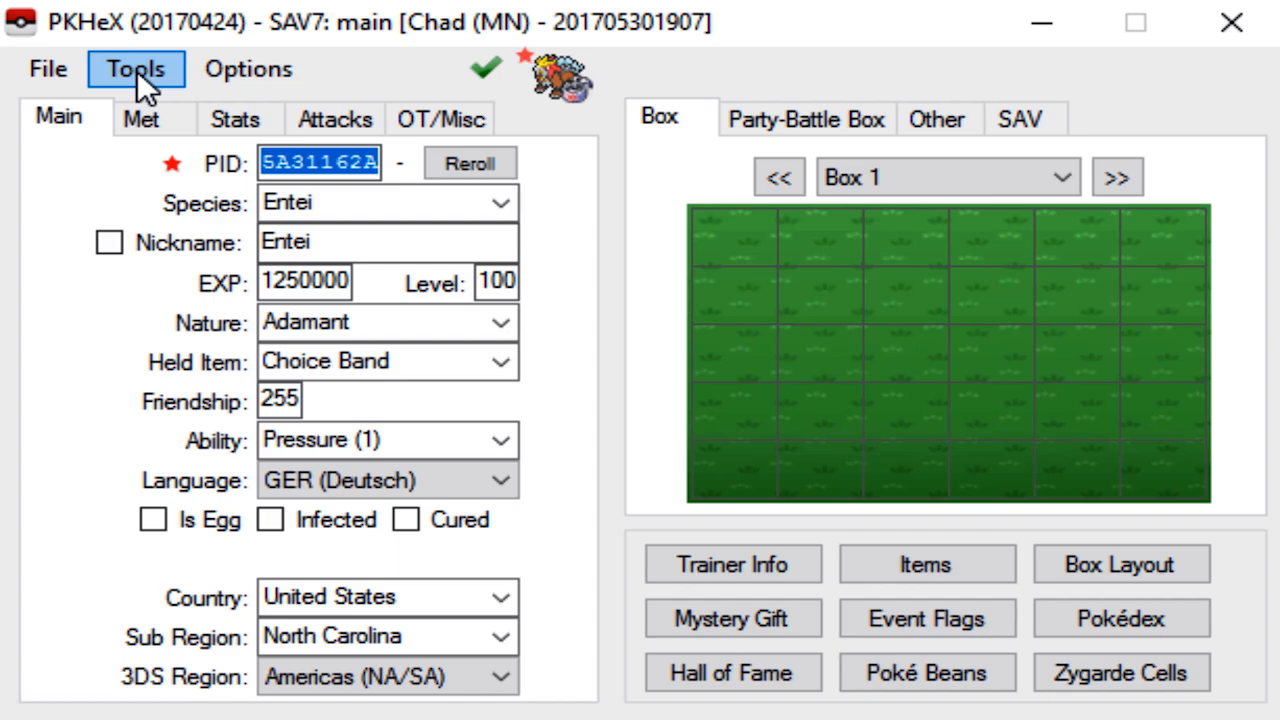
- Set the finished Entei into Box 1 slot 1 of the save
{"action": "left_click", "coordinate": [778, 176]}
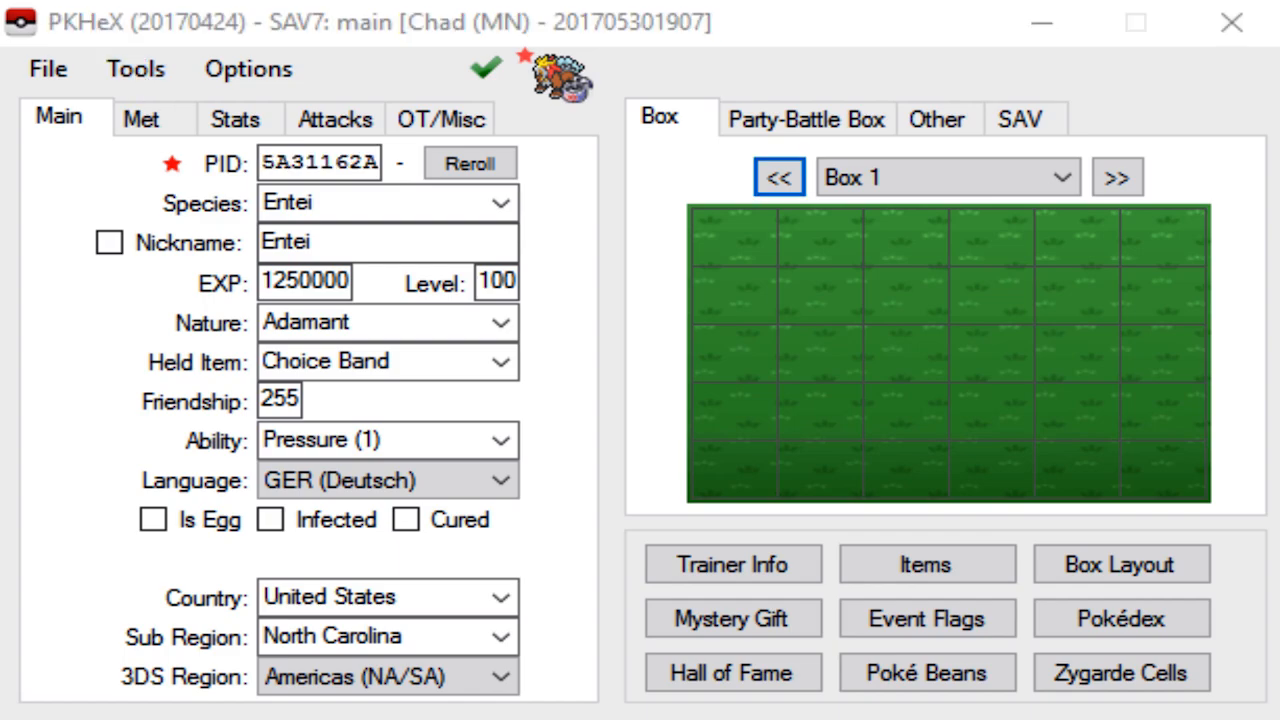
{"action": "right_click", "coordinate": [720, 244]}
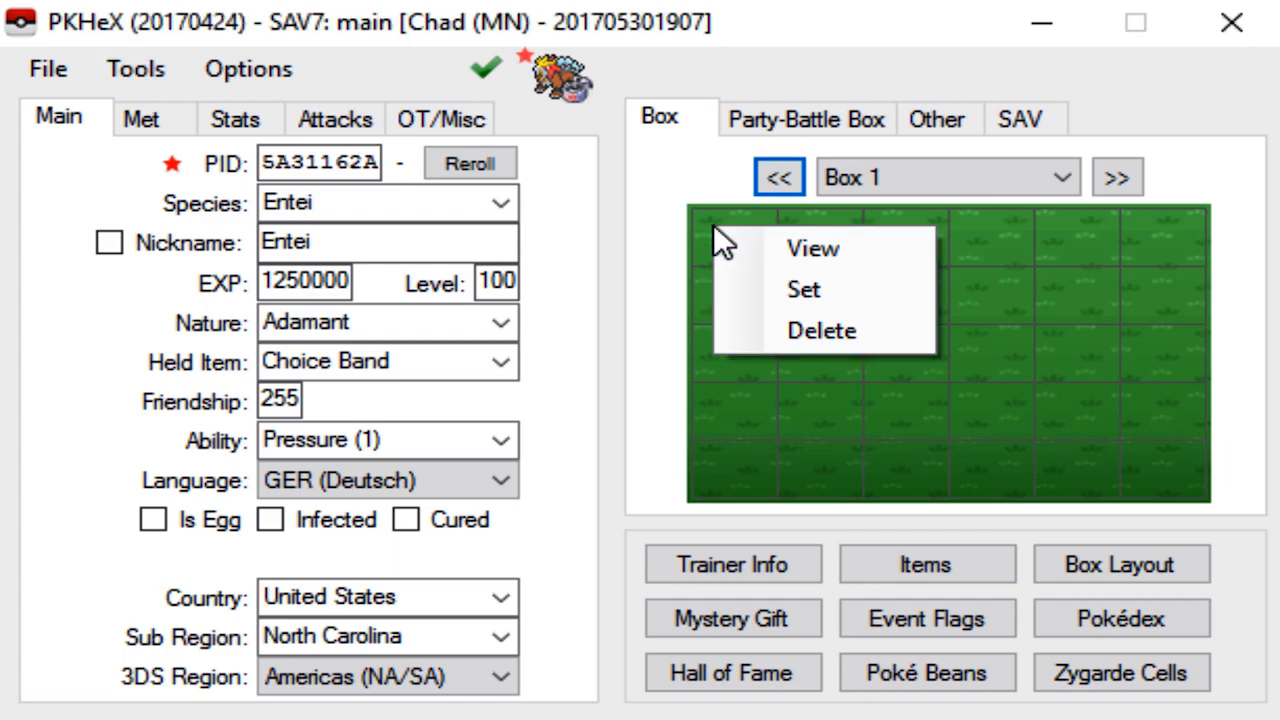
{"action": "mouse_move", "coordinate": [810, 300]}
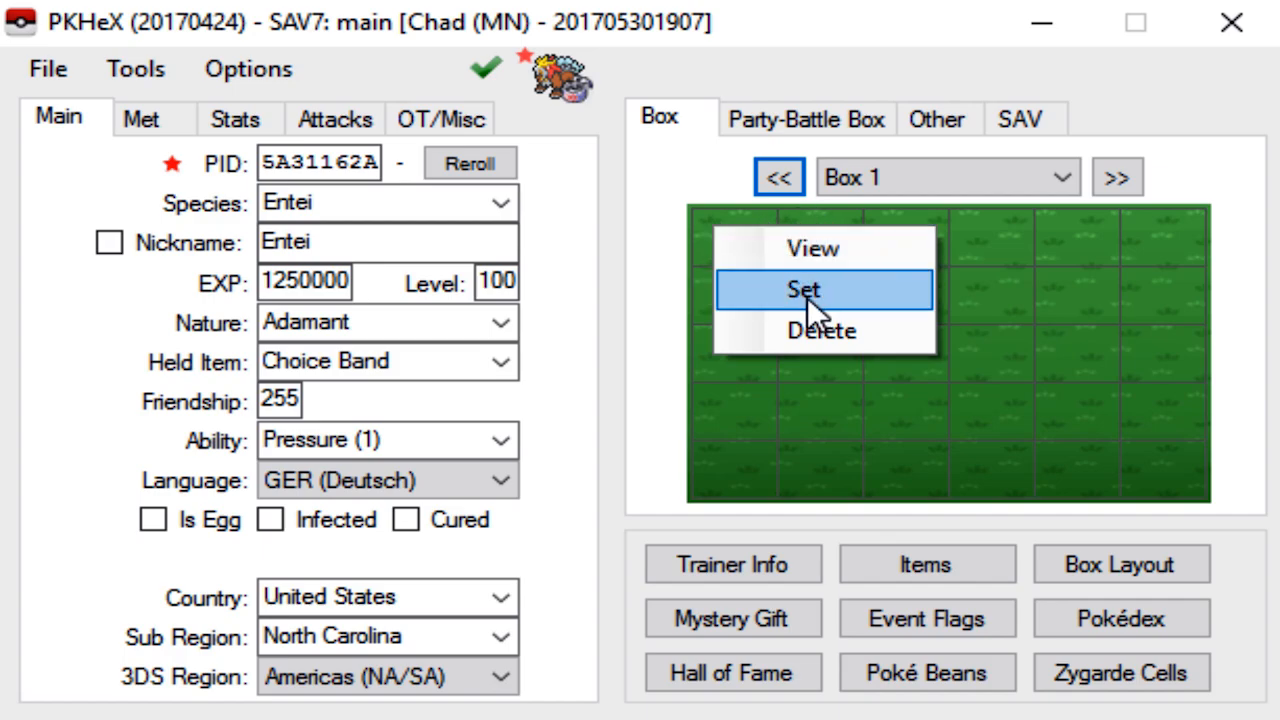
{"action": "left_click", "coordinate": [800, 290]}
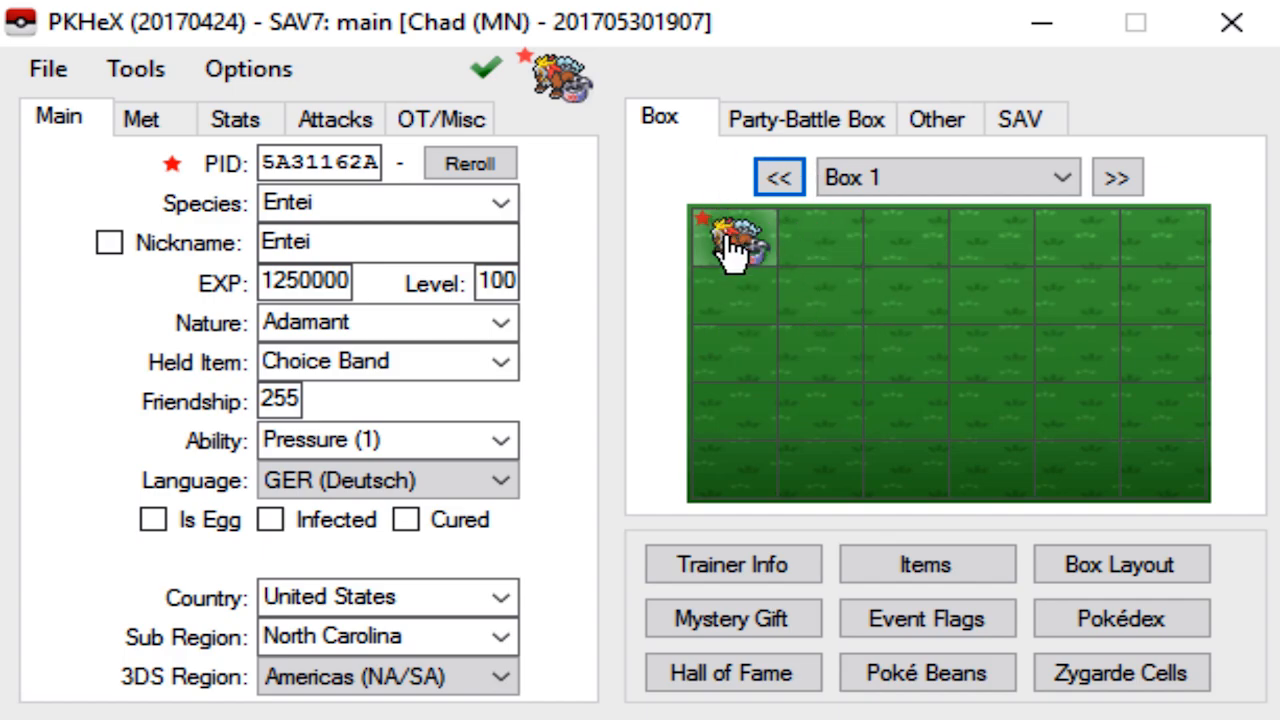